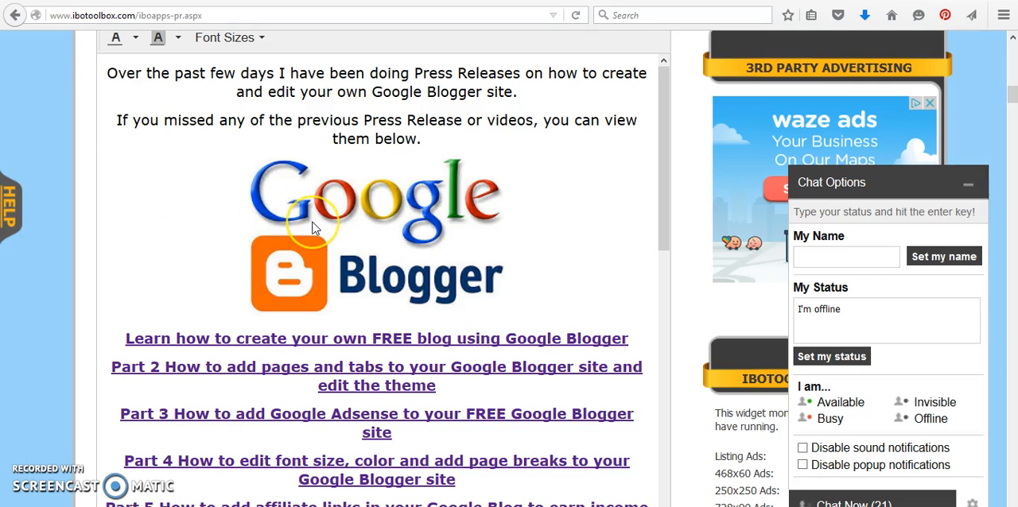
pyautogui.moveTo(610, 208)
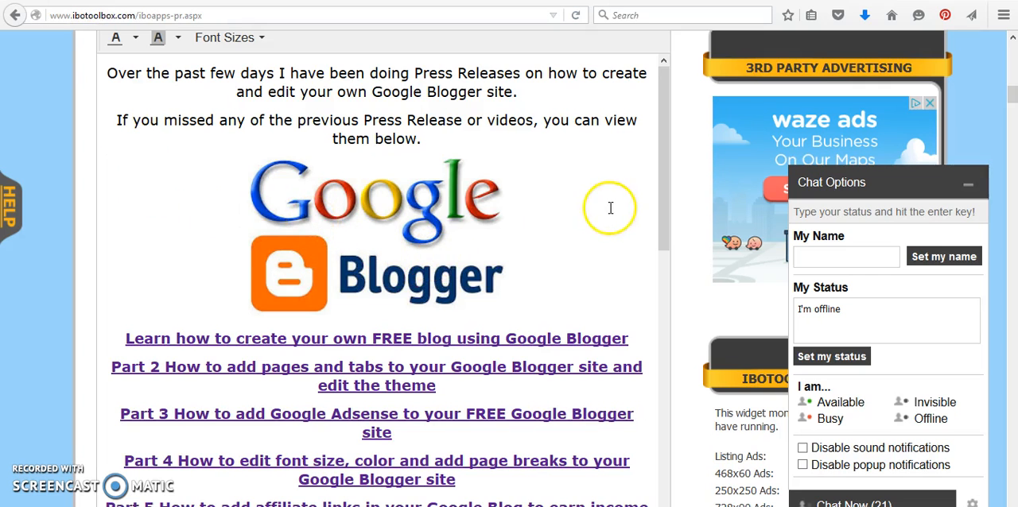
# Go from the itstimetomakecents.com home page to Learn to Blog's Blogger tutorial videos, including Part 2.
pyautogui.scroll(-3)
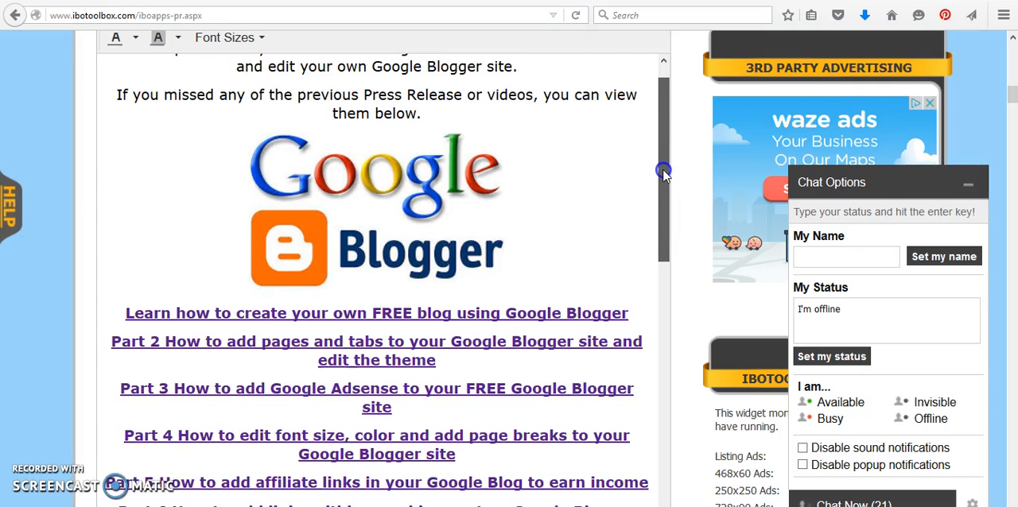
pyautogui.scroll(-3)
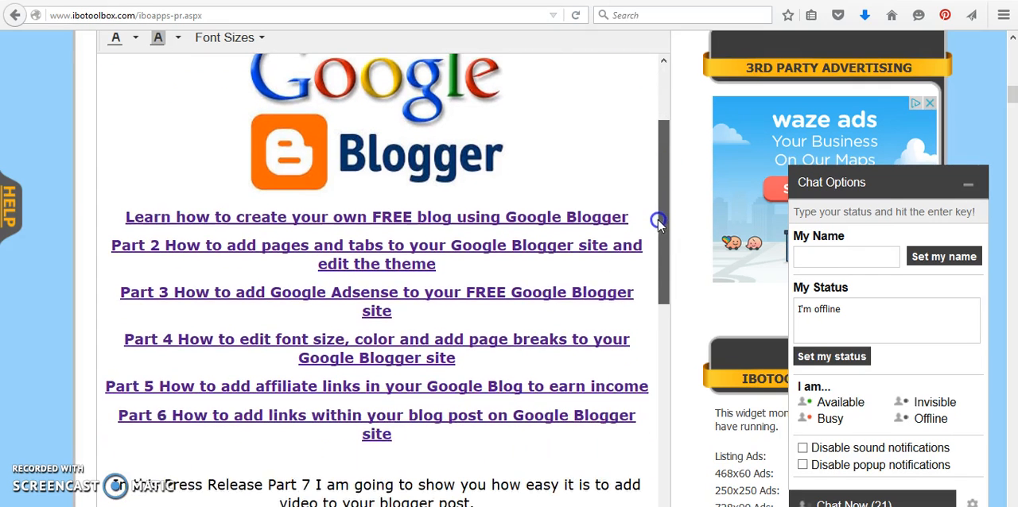
pyautogui.scroll(-3)
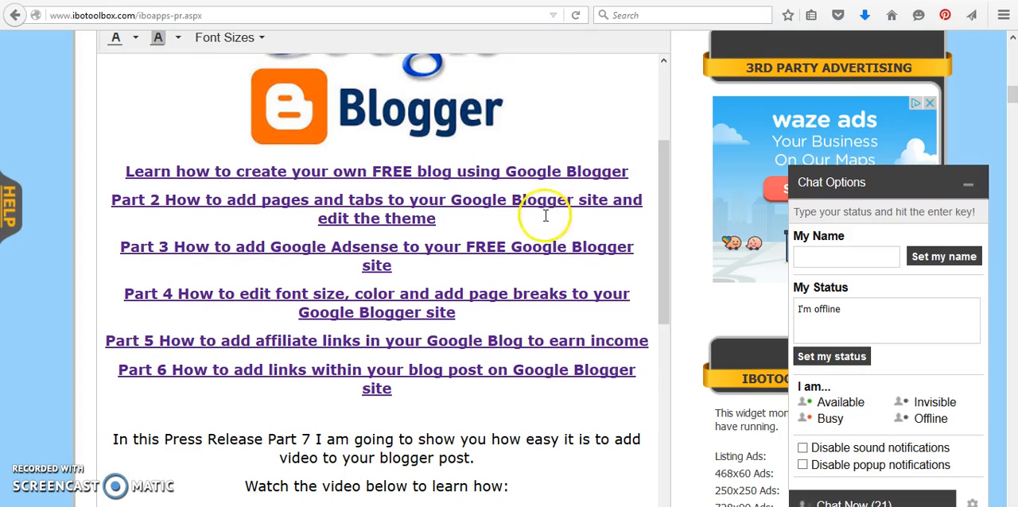
pyautogui.moveTo(565, 199)
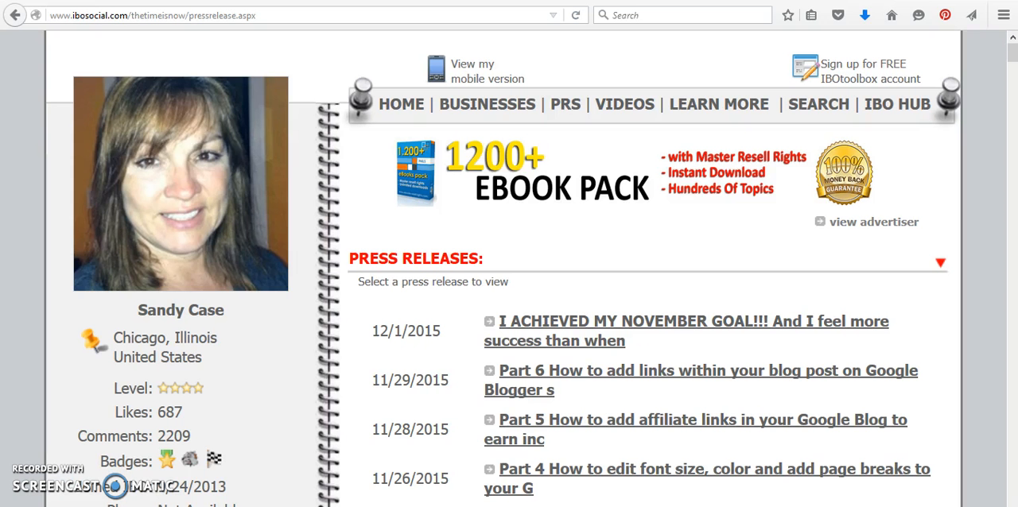
pyautogui.moveTo(338, 203)
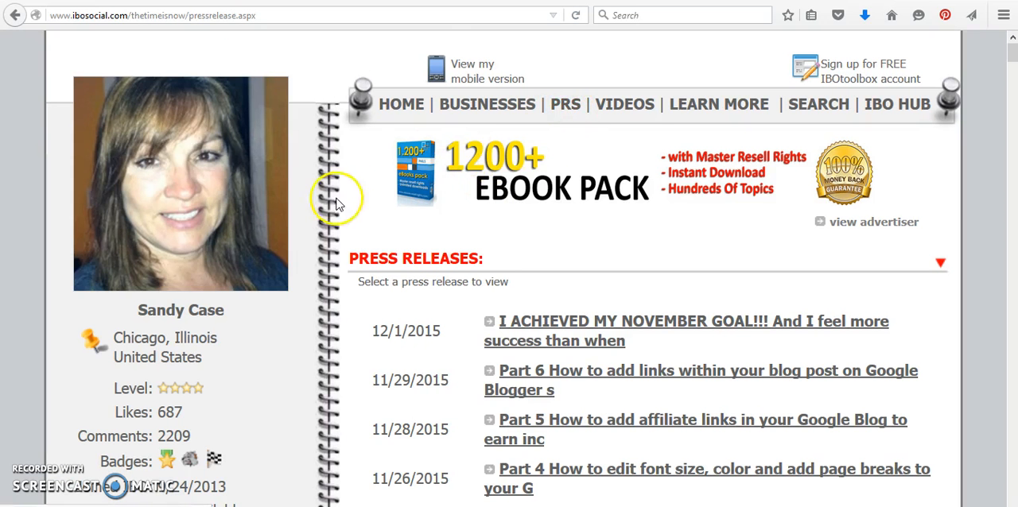
pyautogui.moveTo(110, 36)
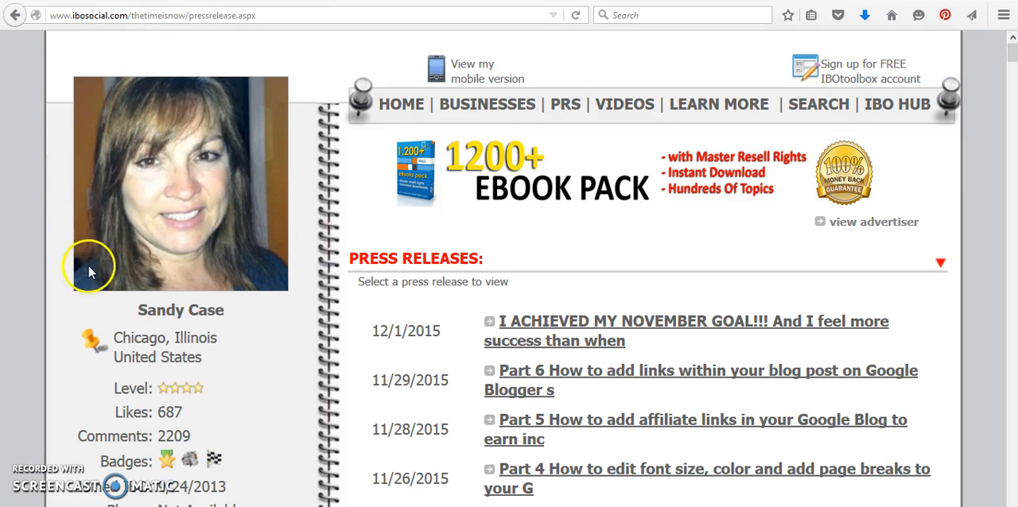
pyautogui.moveTo(565, 105)
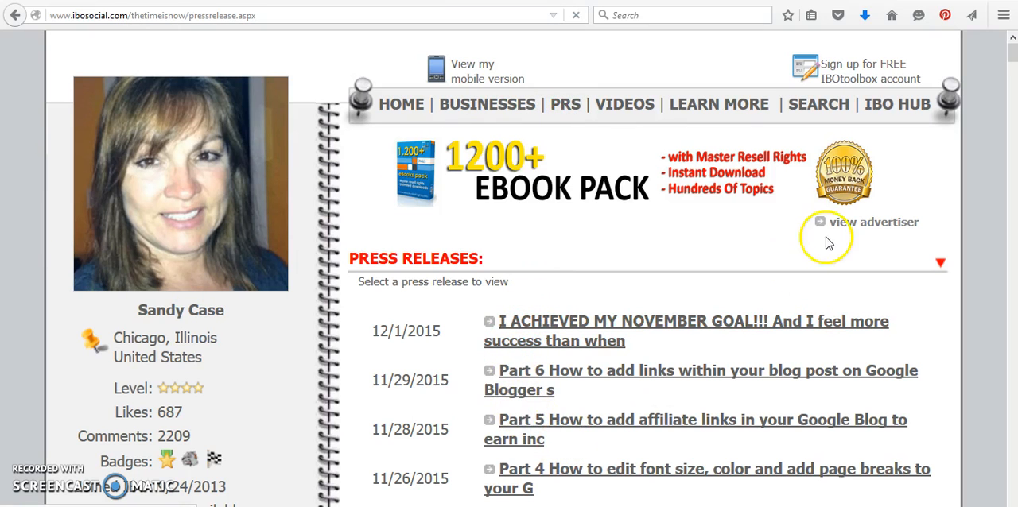
pyautogui.scroll(-3)
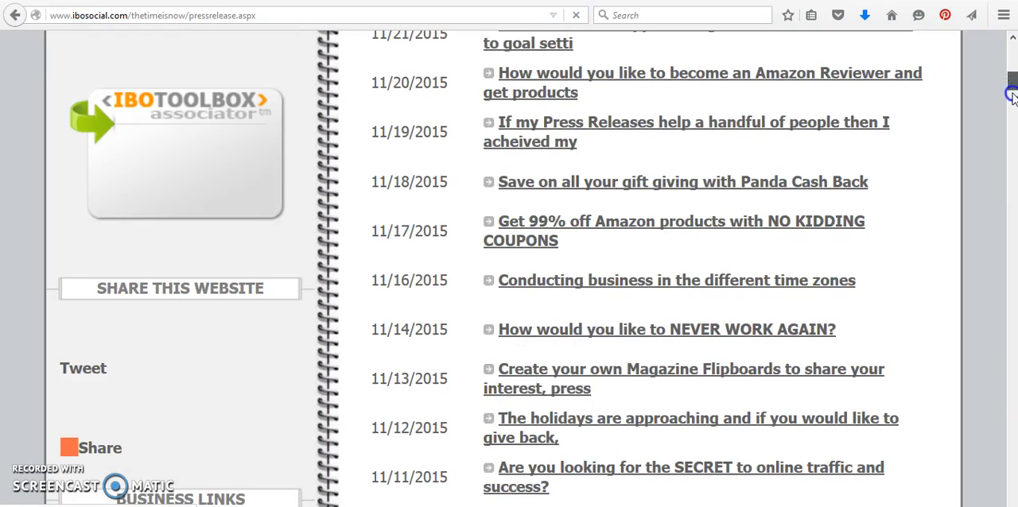
pyautogui.scroll(-3)
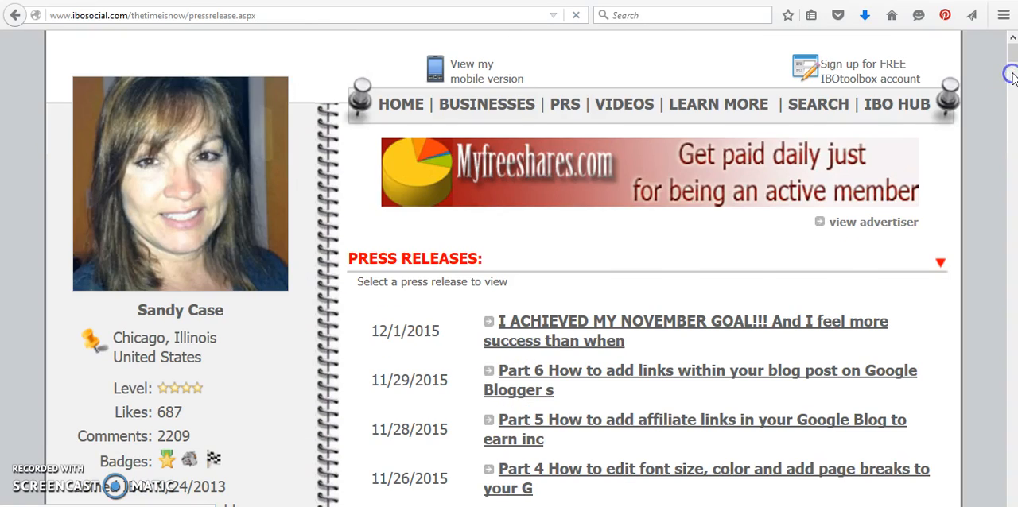
pyautogui.scroll(-3)
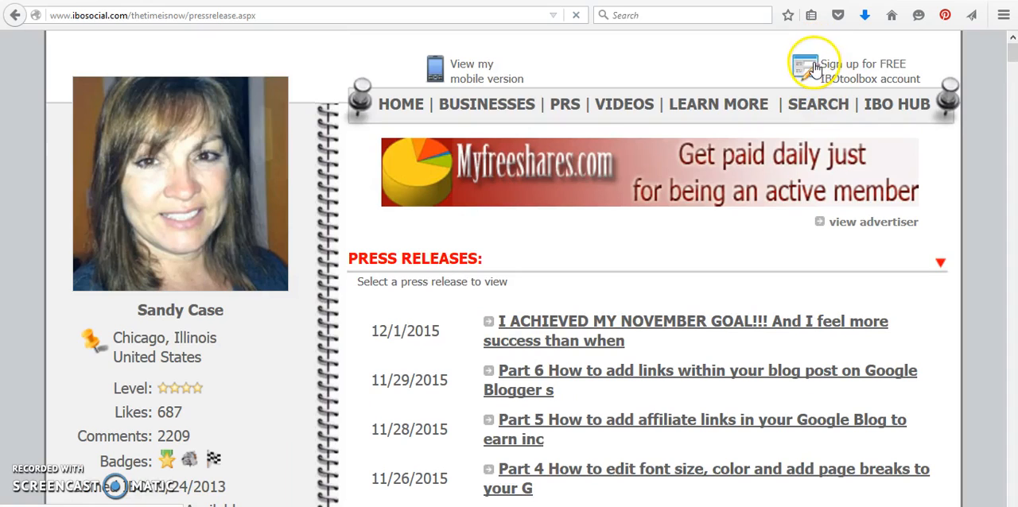
pyautogui.moveTo(124, 40)
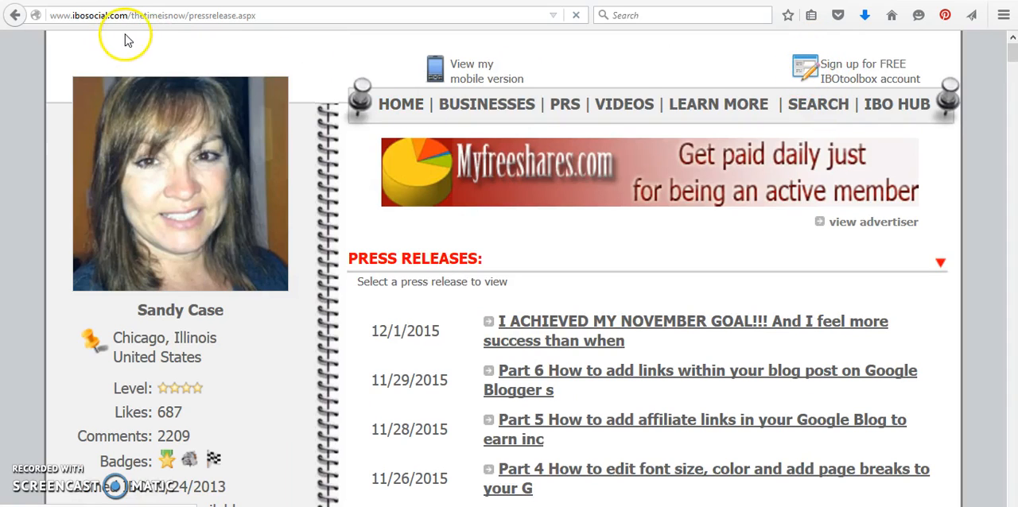
pyautogui.moveTo(827, 63)
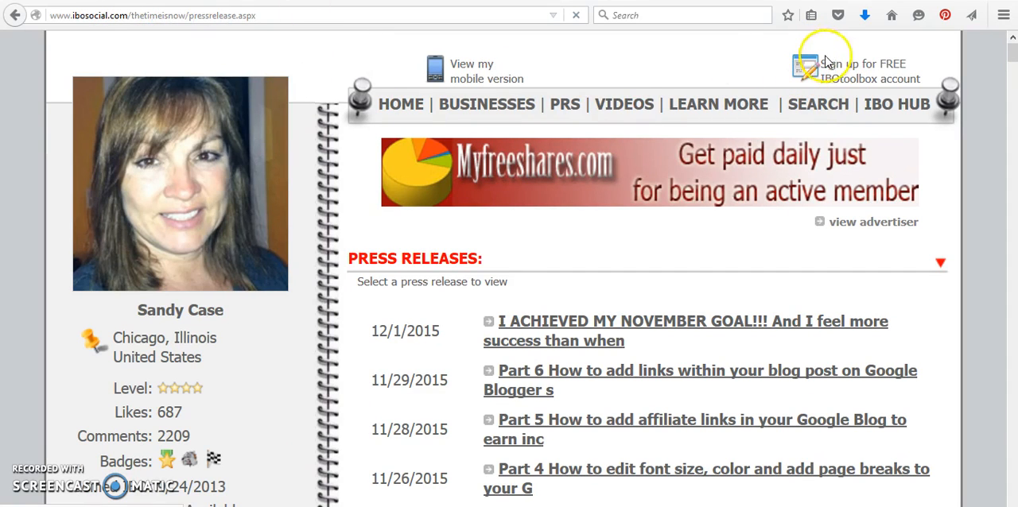
pyautogui.moveTo(798, 79)
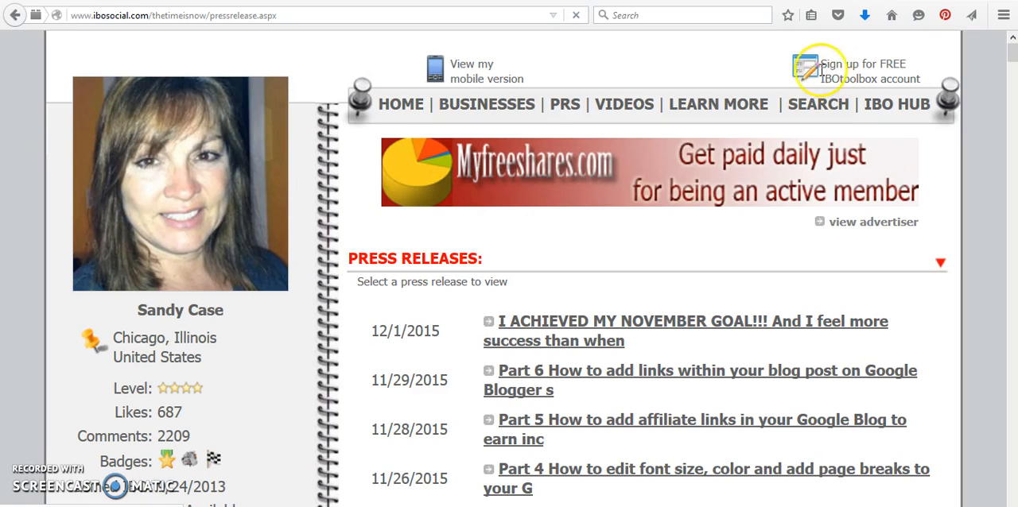
pyautogui.moveTo(807, 73)
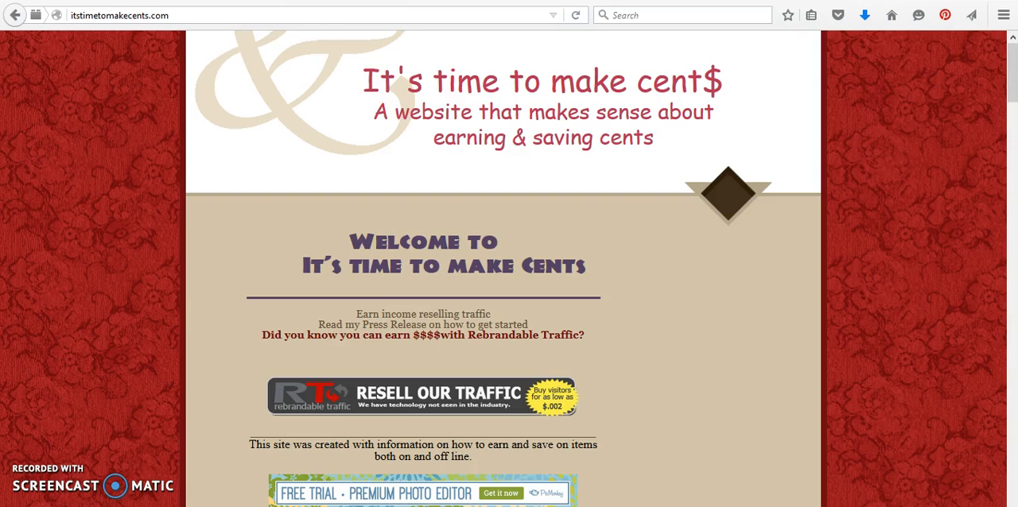
pyautogui.moveTo(804, 174)
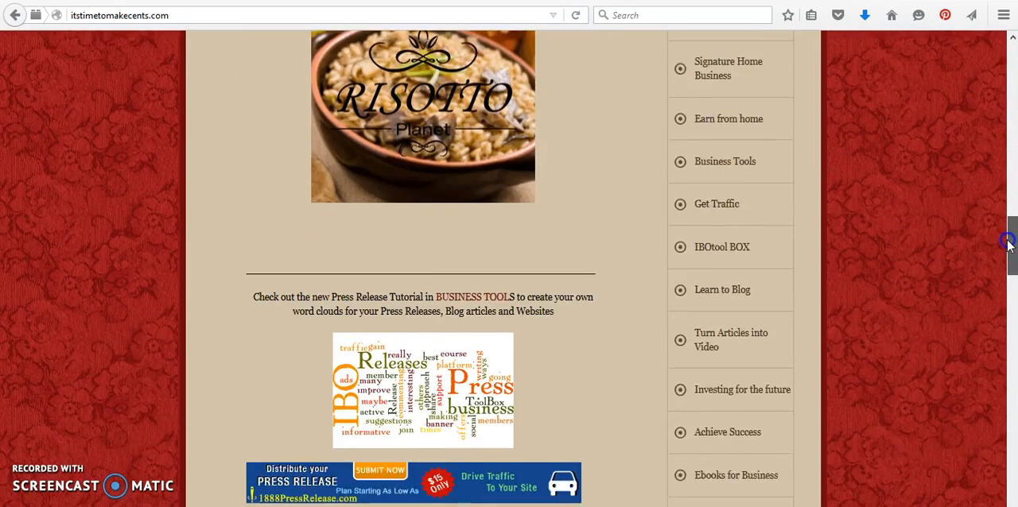
pyautogui.scroll(-3)
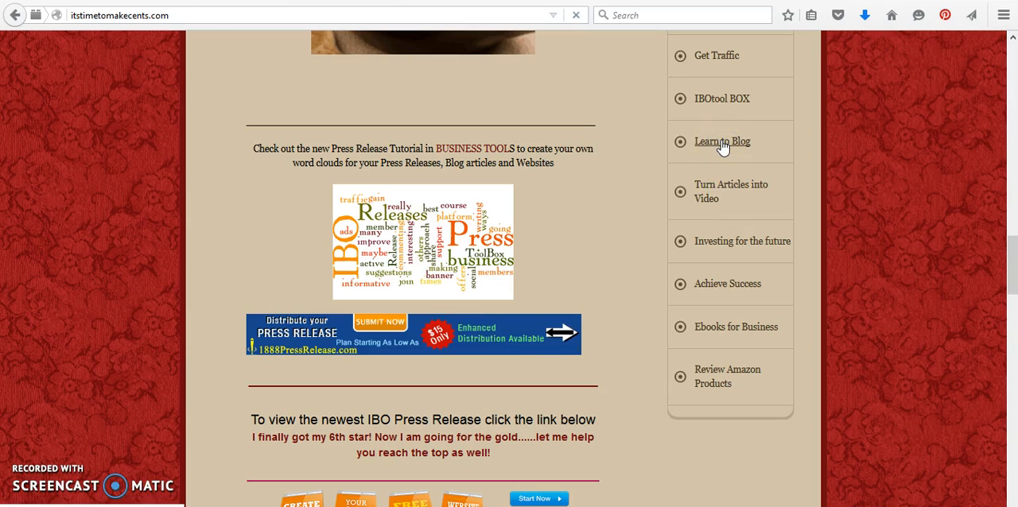
pyautogui.click(722, 140)
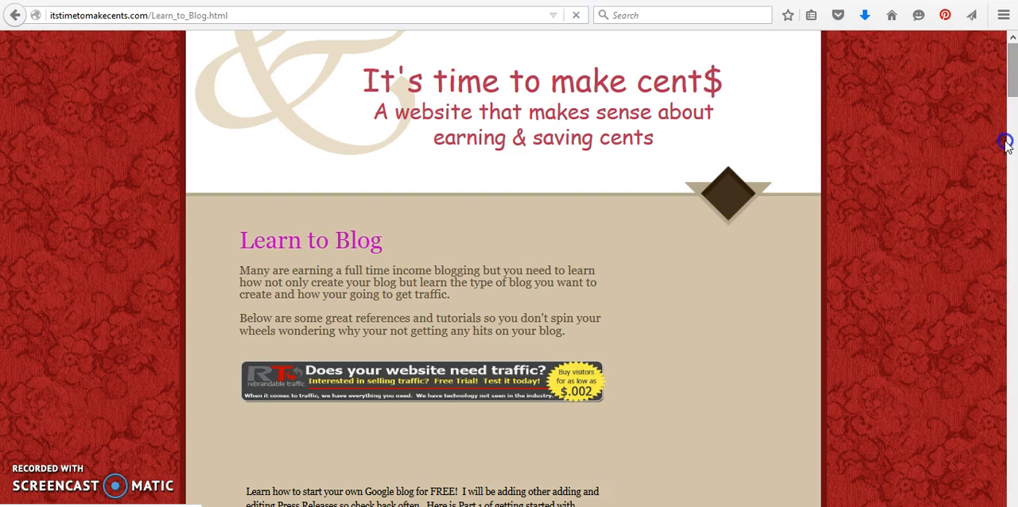
pyautogui.scroll(-3)
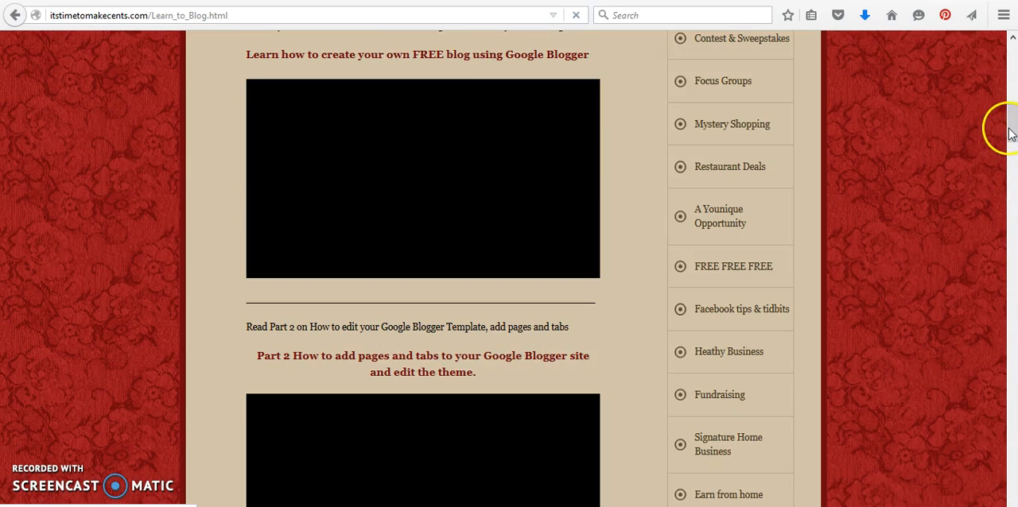
pyautogui.scroll(-3)
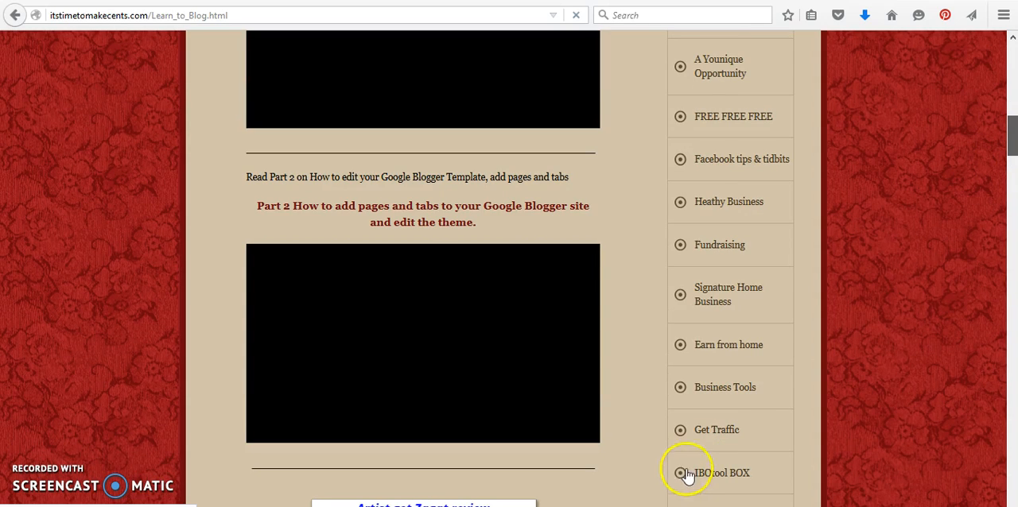
pyautogui.scroll(-3)
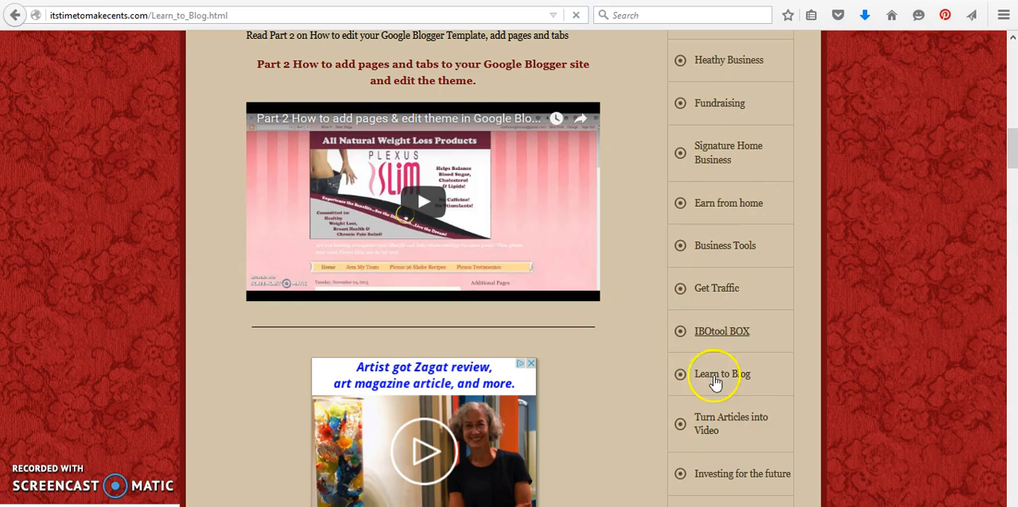
pyautogui.moveTo(706, 198)
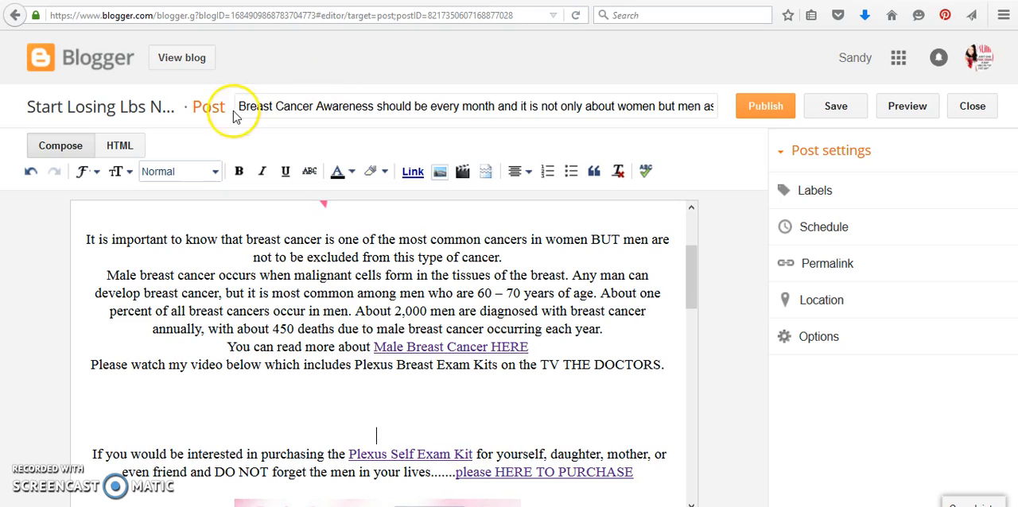
# View the live blog, then return to the breast cancer awareness post.
pyautogui.click(182, 57)
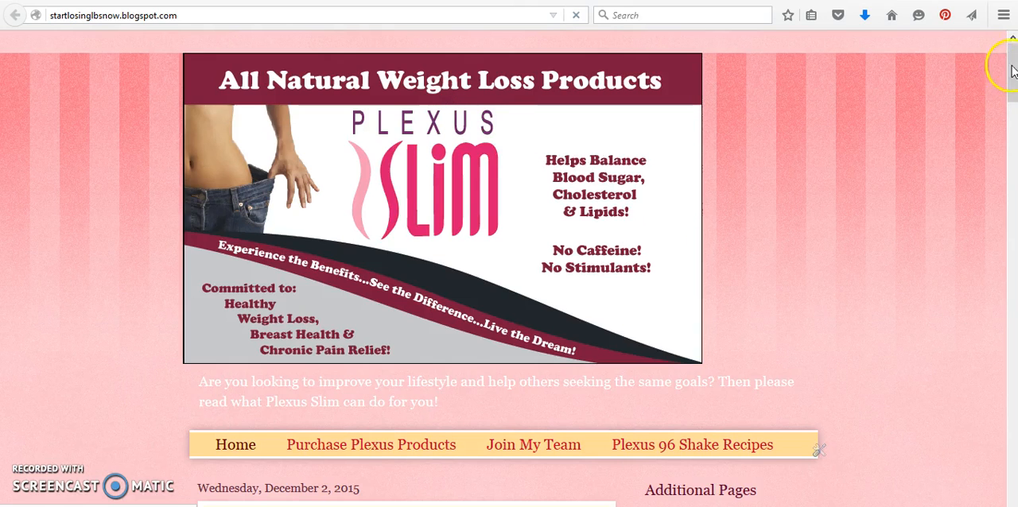
pyautogui.scroll(-3)
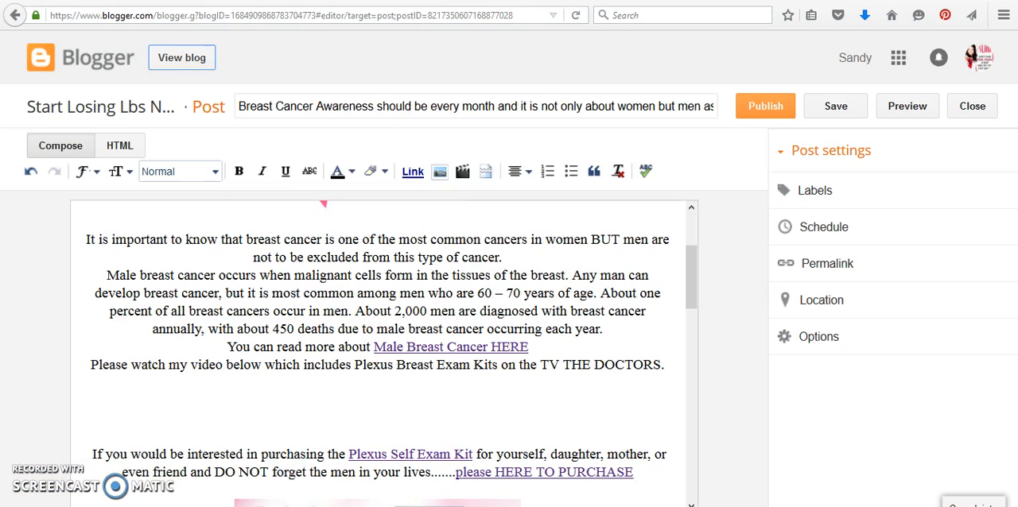
pyautogui.moveTo(691, 287)
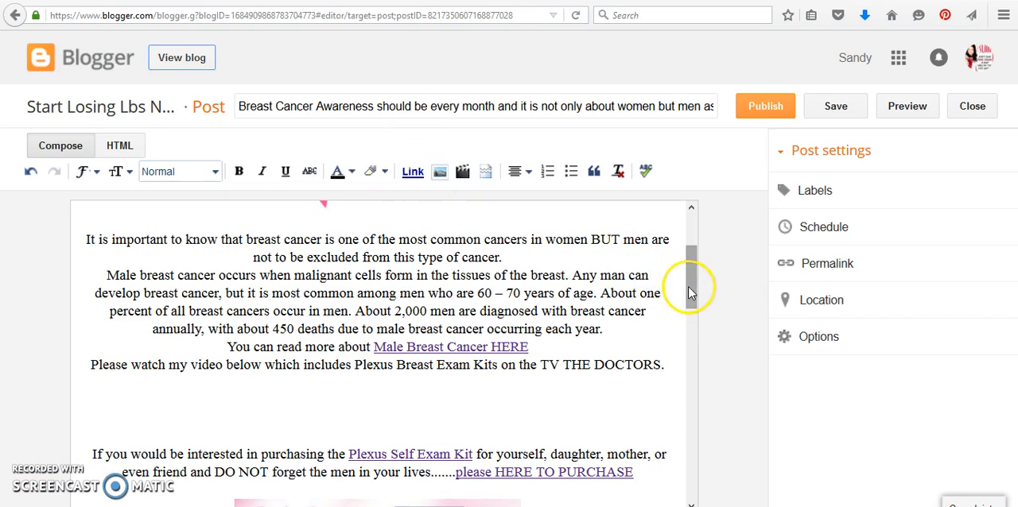
pyautogui.scroll(3)
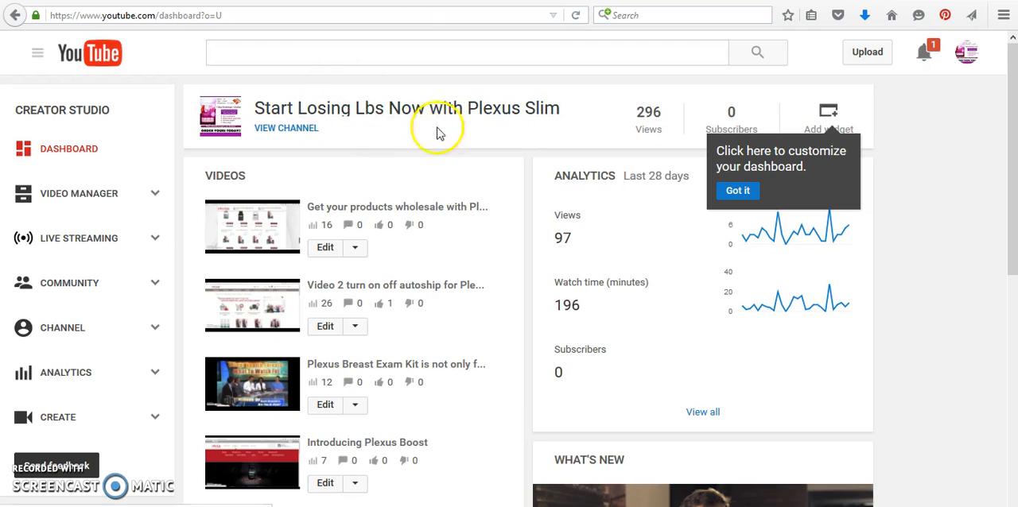
pyautogui.moveTo(384, 123)
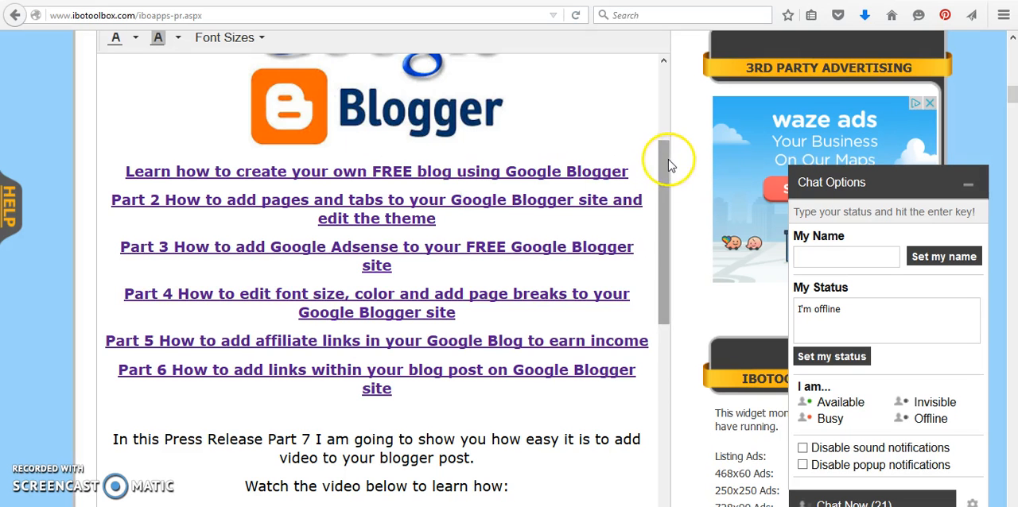
# Scroll to the press release text on adding videos and YouTube channel setup.
pyautogui.scroll(-3)
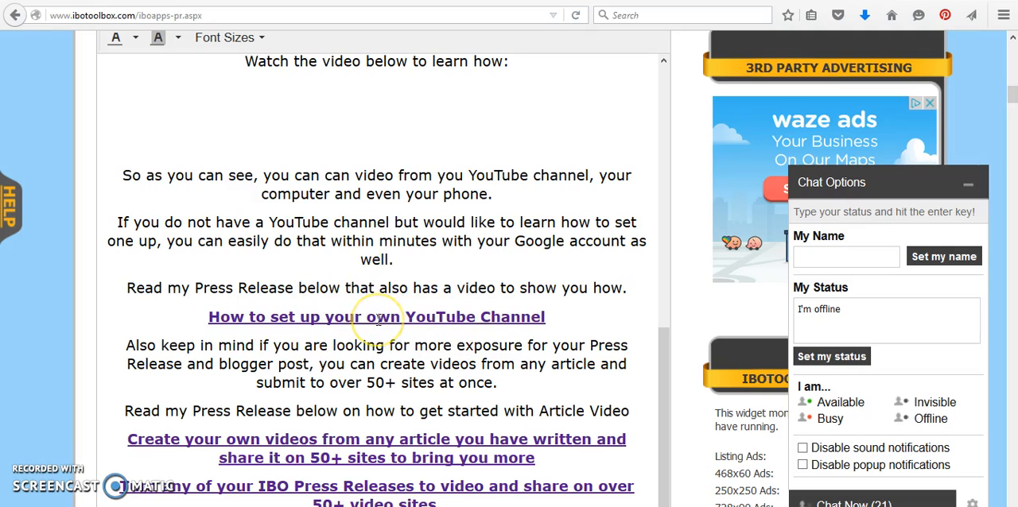
pyautogui.moveTo(442, 317)
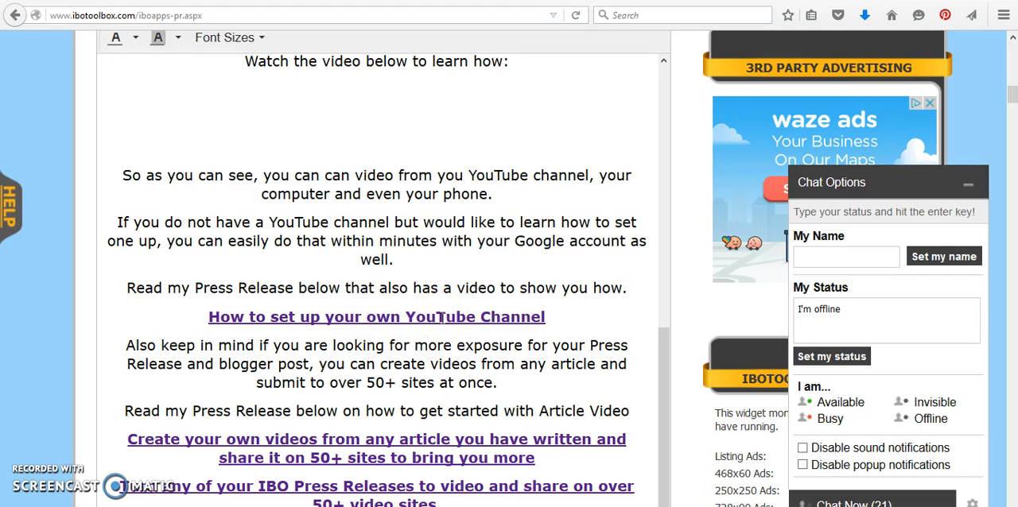
pyautogui.moveTo(396, 446)
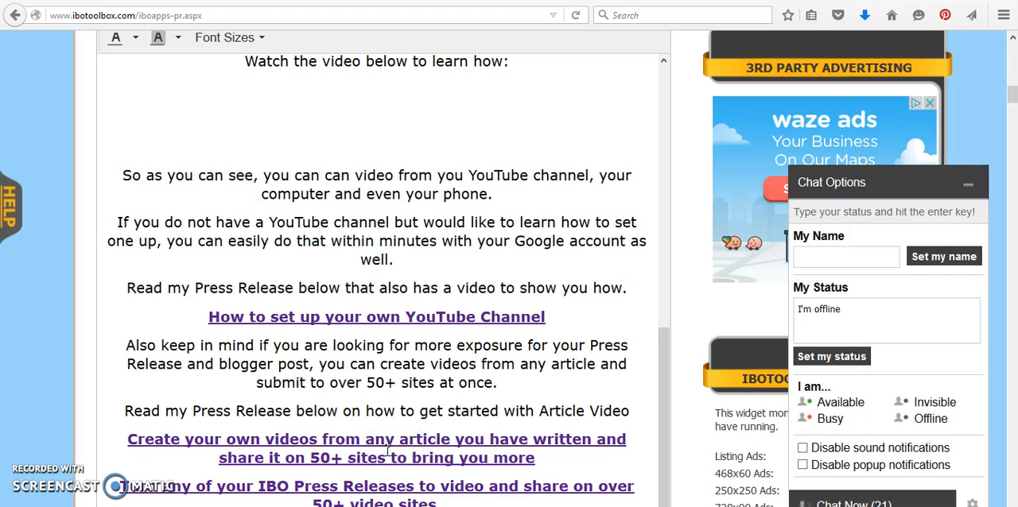
pyautogui.moveTo(364, 458)
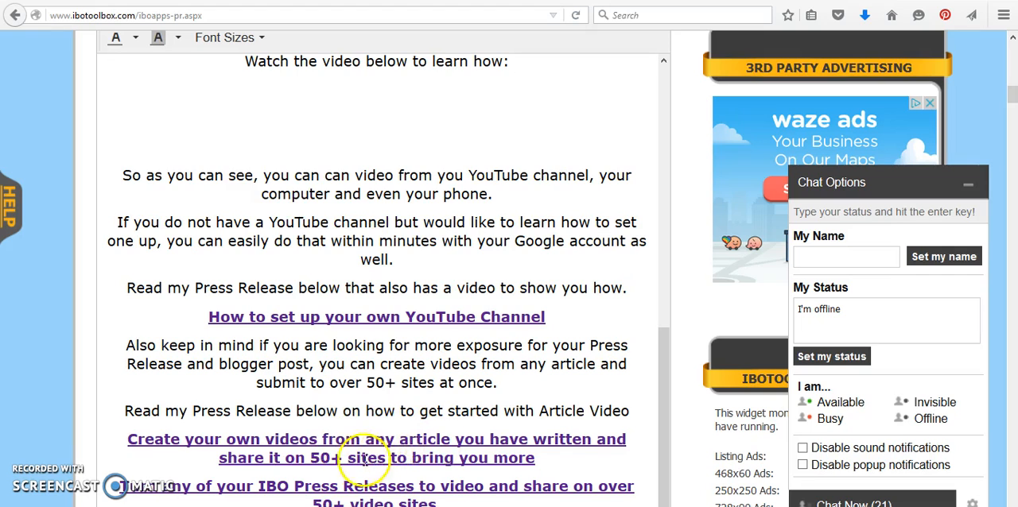
pyautogui.moveTo(401, 401)
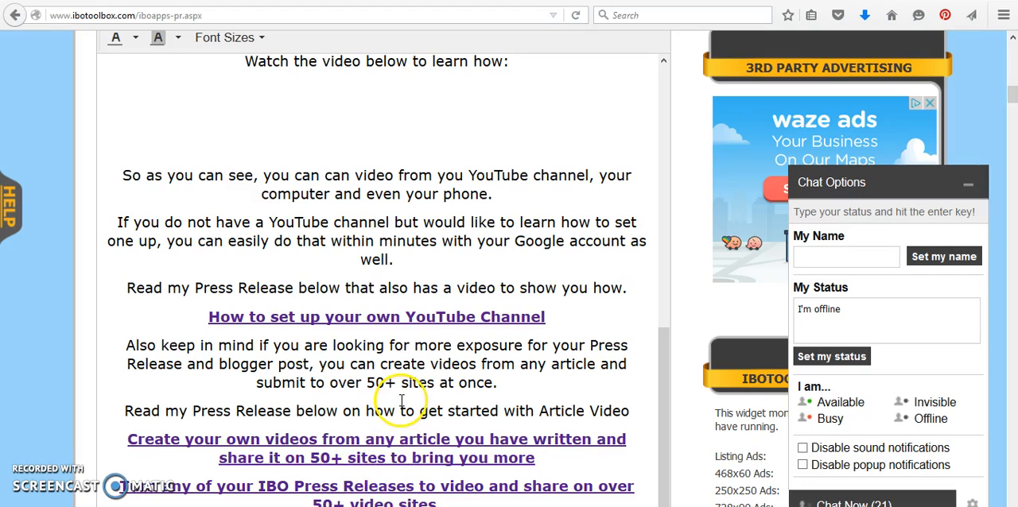
pyautogui.moveTo(376, 439)
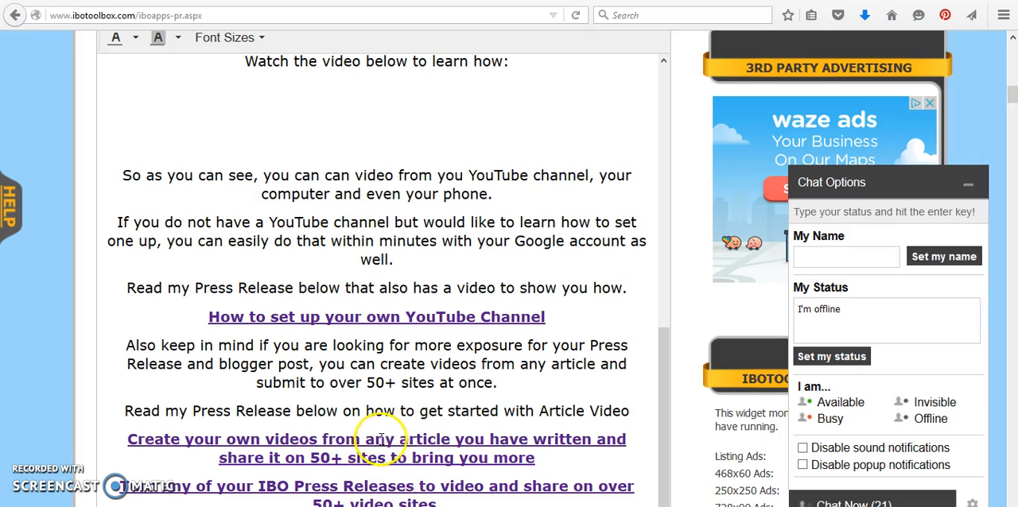
pyautogui.moveTo(660, 373)
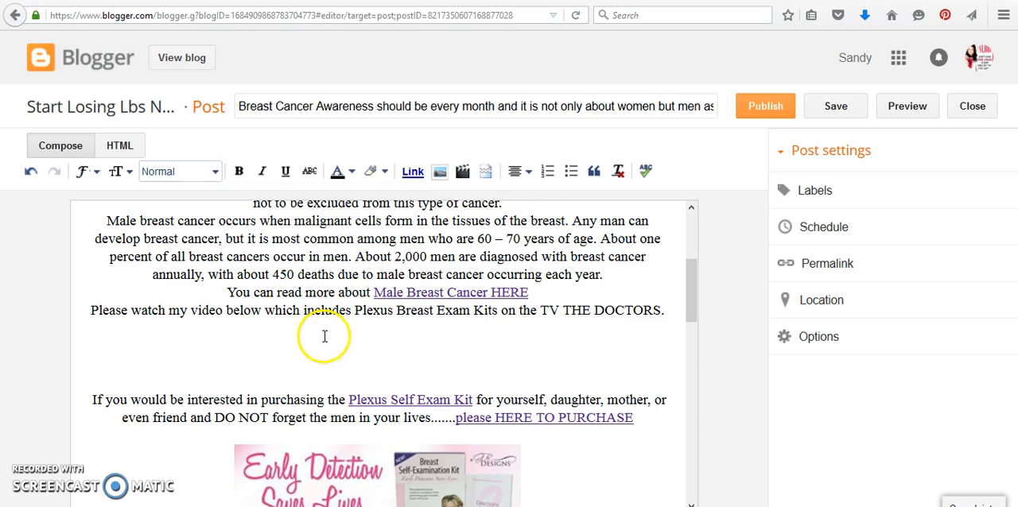
pyautogui.moveTo(666, 312)
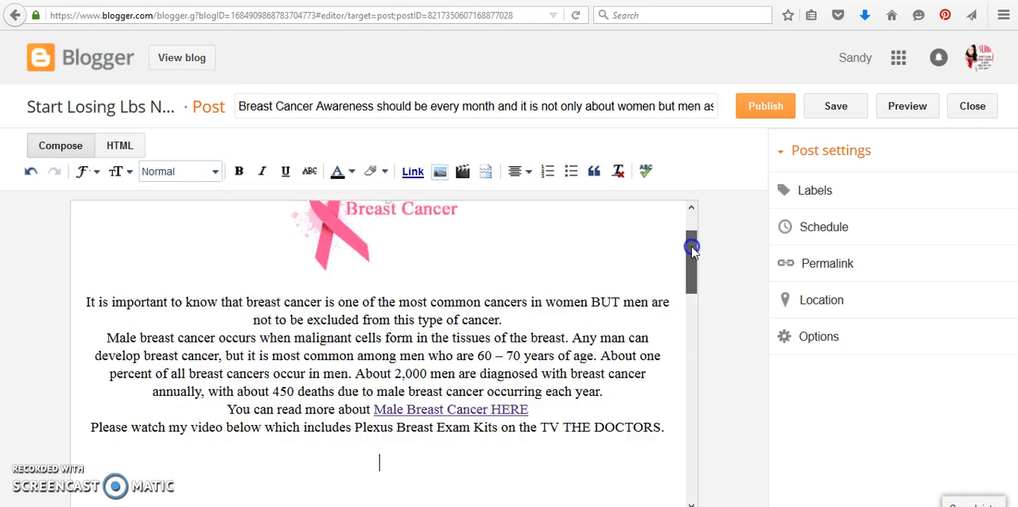
# Scroll the draft down to the 'Please watch my video below' sentence.
pyautogui.scroll(-3)
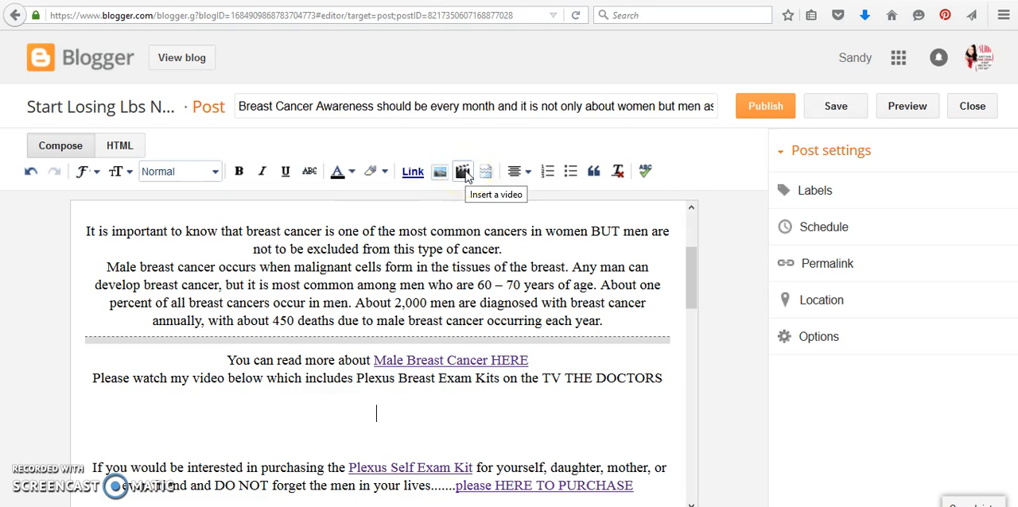
# Open Blogger's add-video dialog on the From YouTube source.
pyautogui.click(462, 171)
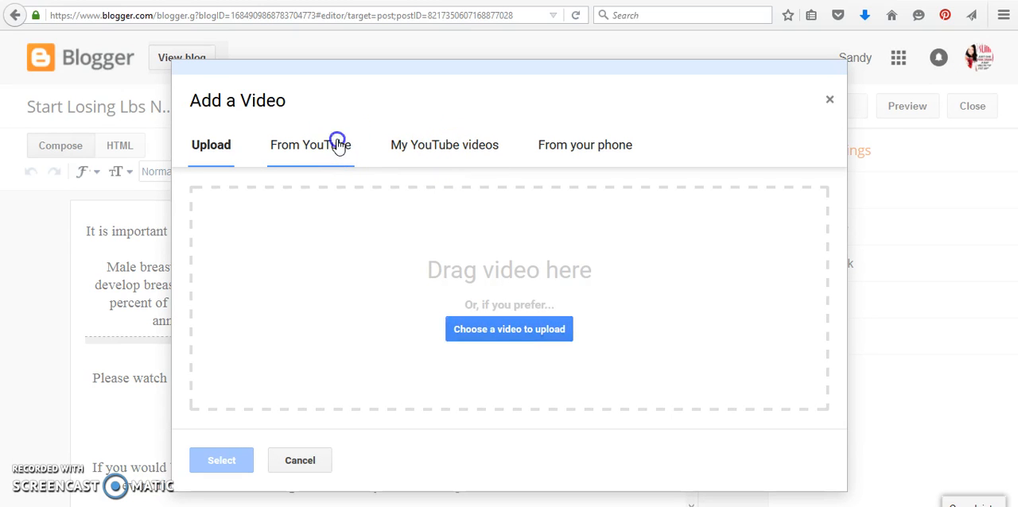
pyautogui.click(310, 145)
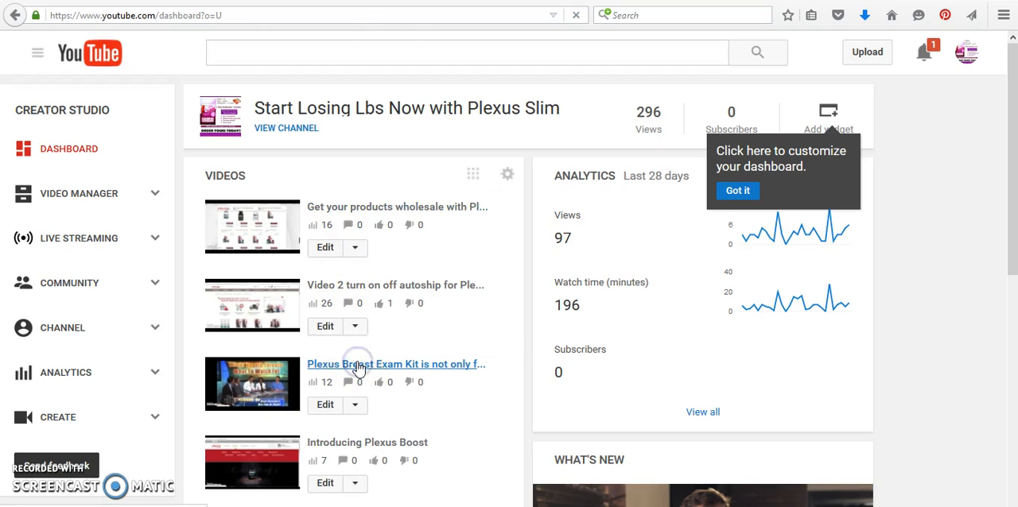
# Open and pause the Plexus Breast Exam Kit video, then copy its youtu.be link.
pyautogui.click(395, 364)
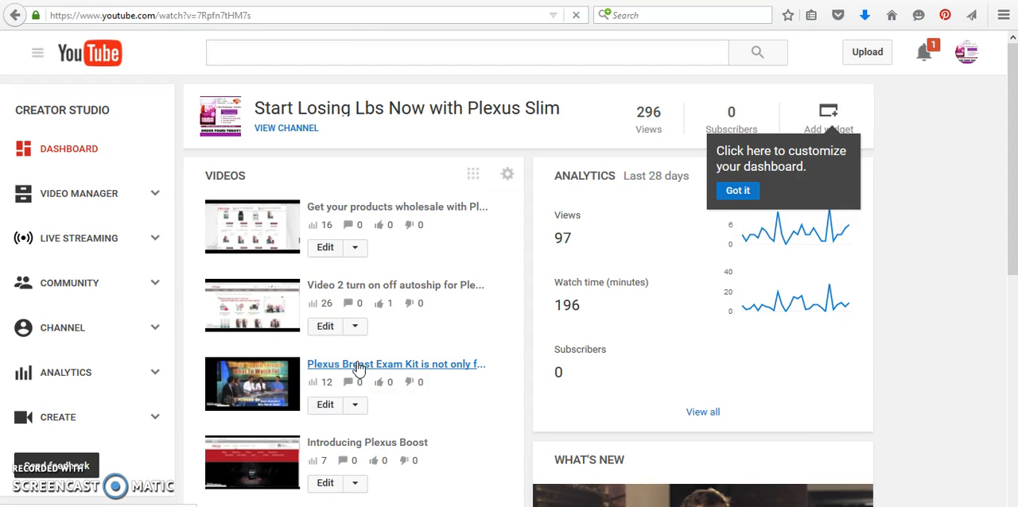
pyautogui.click(396, 363)
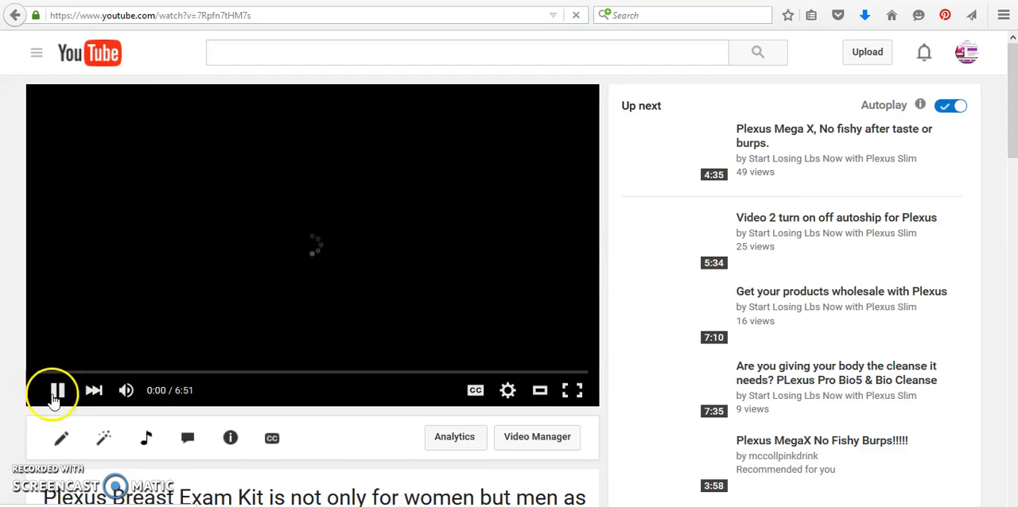
pyautogui.click(55, 391)
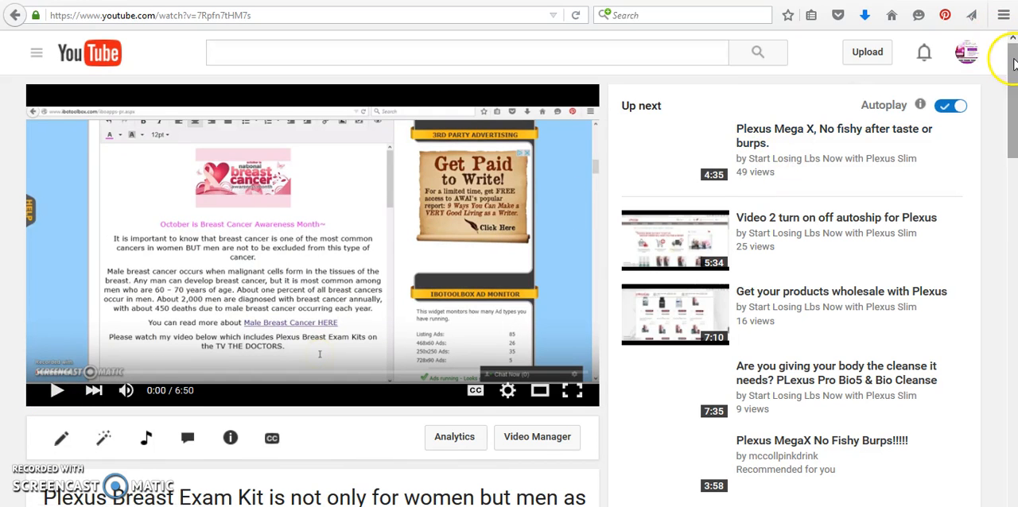
pyautogui.scroll(-3)
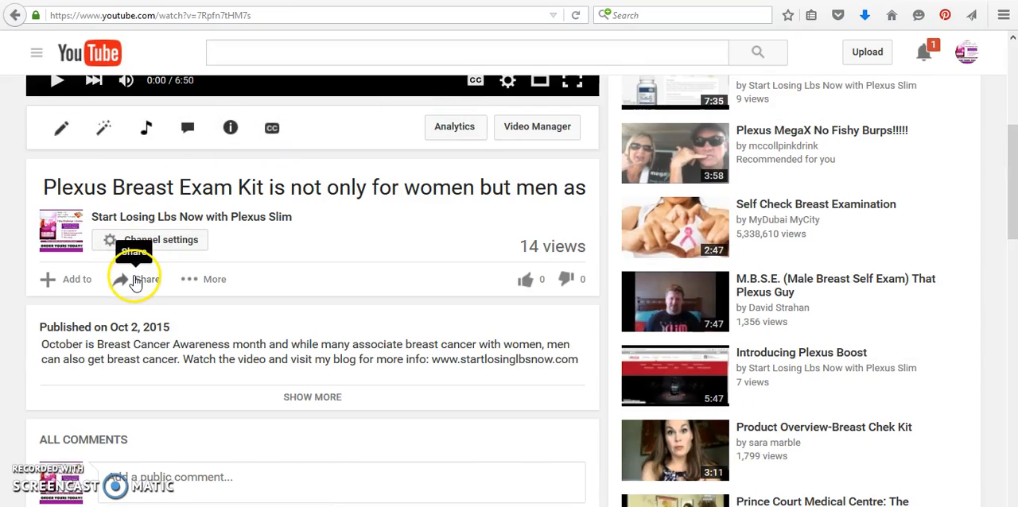
pyautogui.click(135, 280)
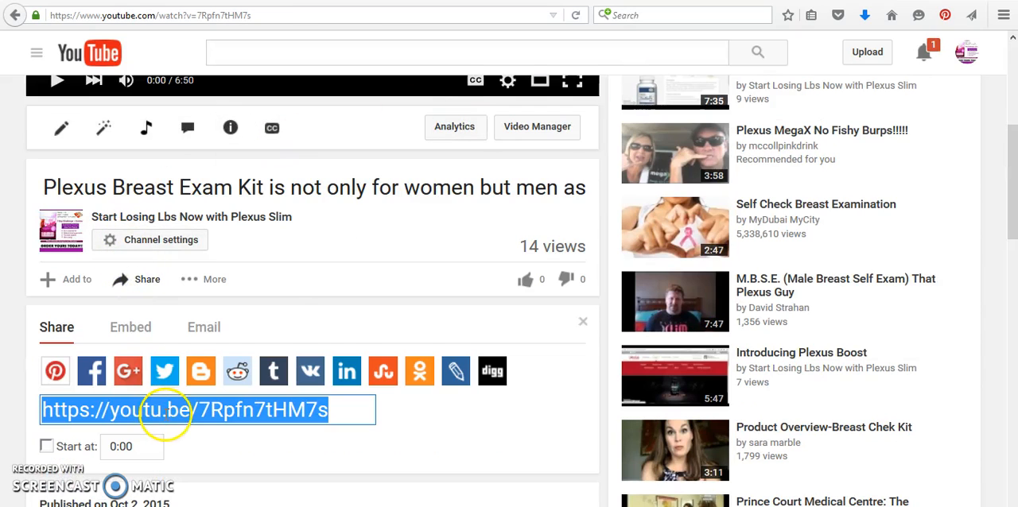
pyautogui.rightClick(183, 410)
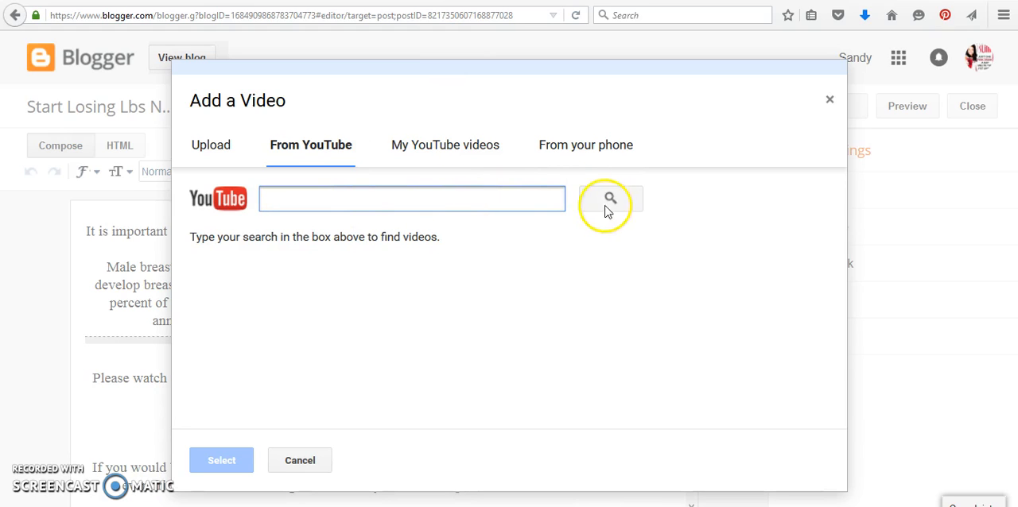
pyautogui.moveTo(445, 145)
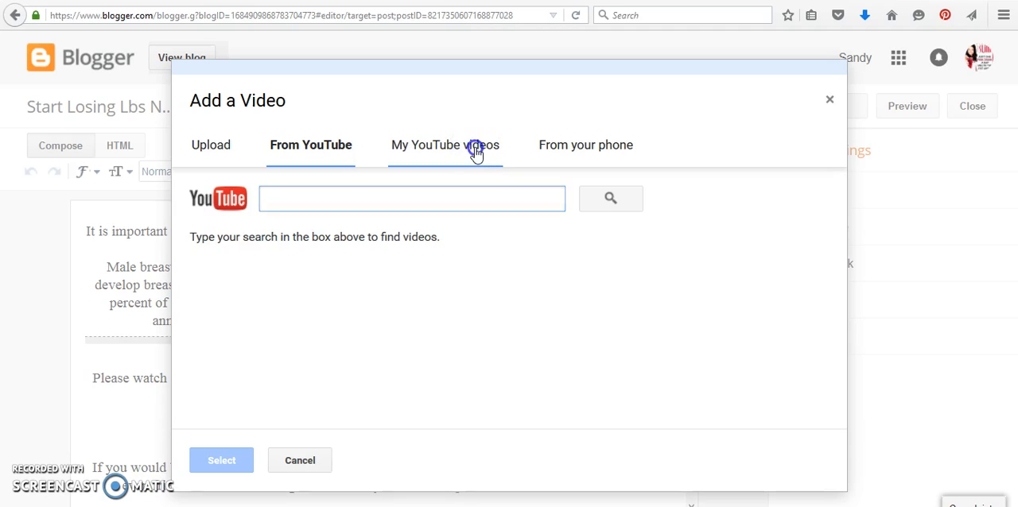
# Try the My YouTube videos, Upload and From your phone sources, then return to From YouTube.
pyautogui.click(445, 145)
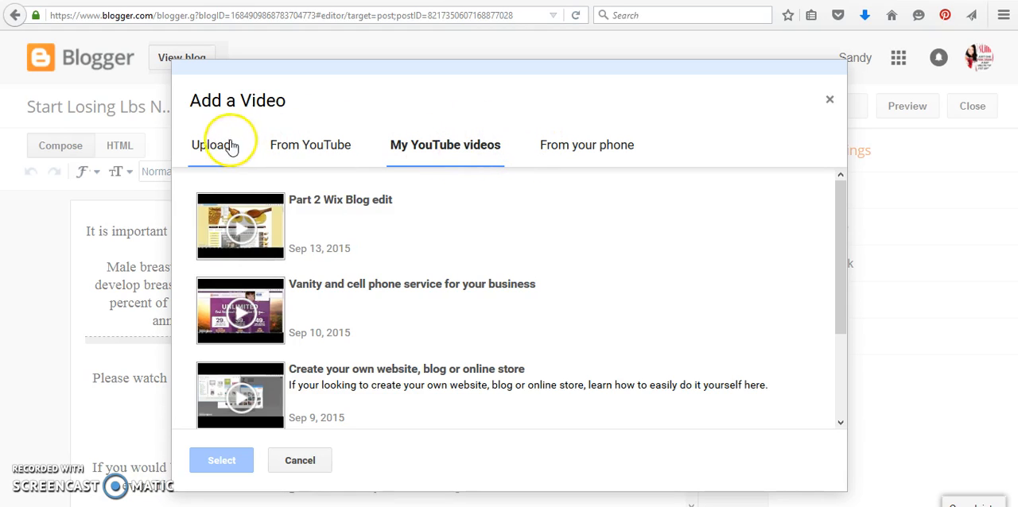
pyautogui.click(210, 144)
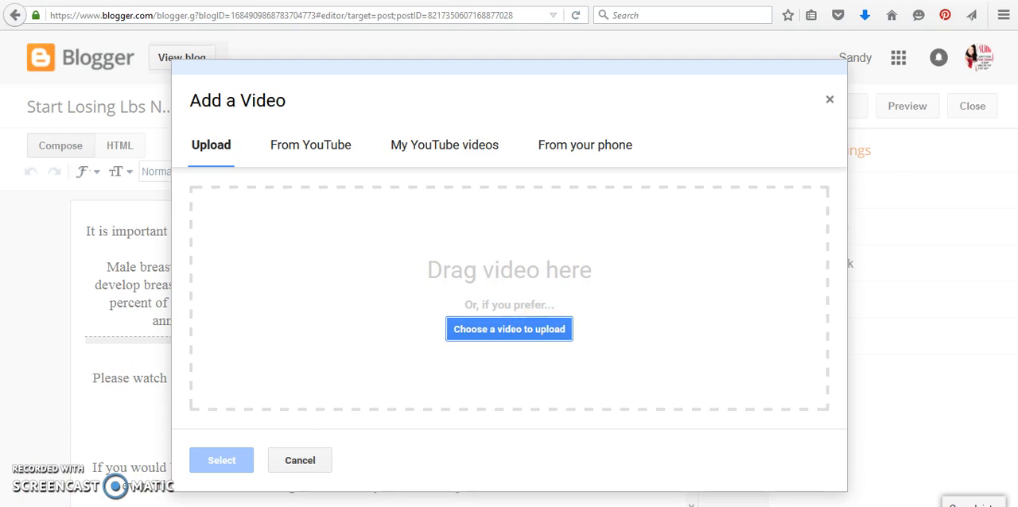
pyautogui.click(509, 329)
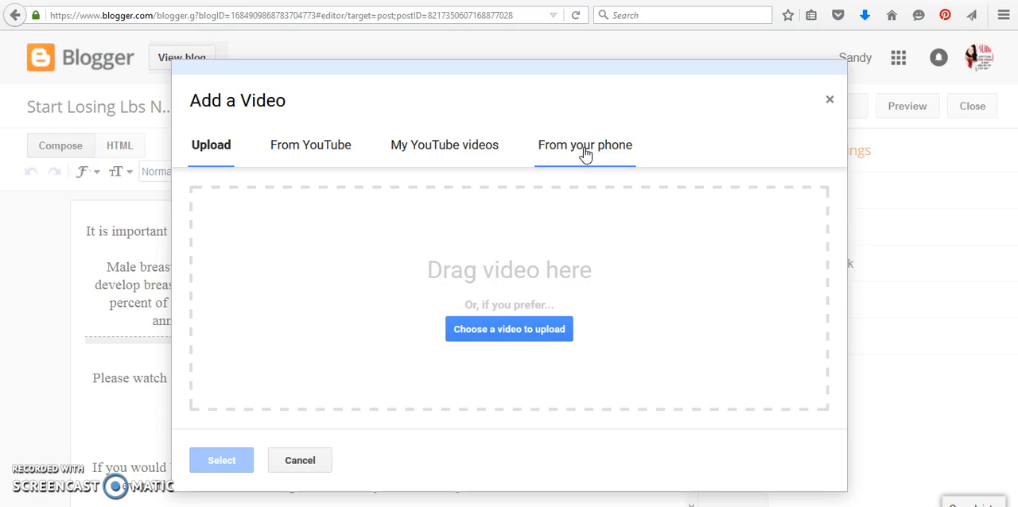
pyautogui.click(584, 145)
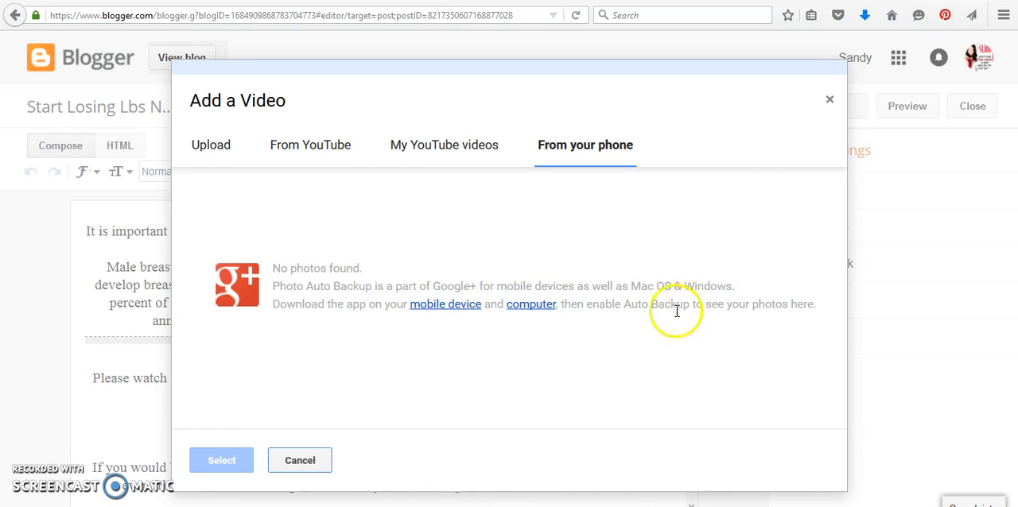
pyautogui.moveTo(470, 327)
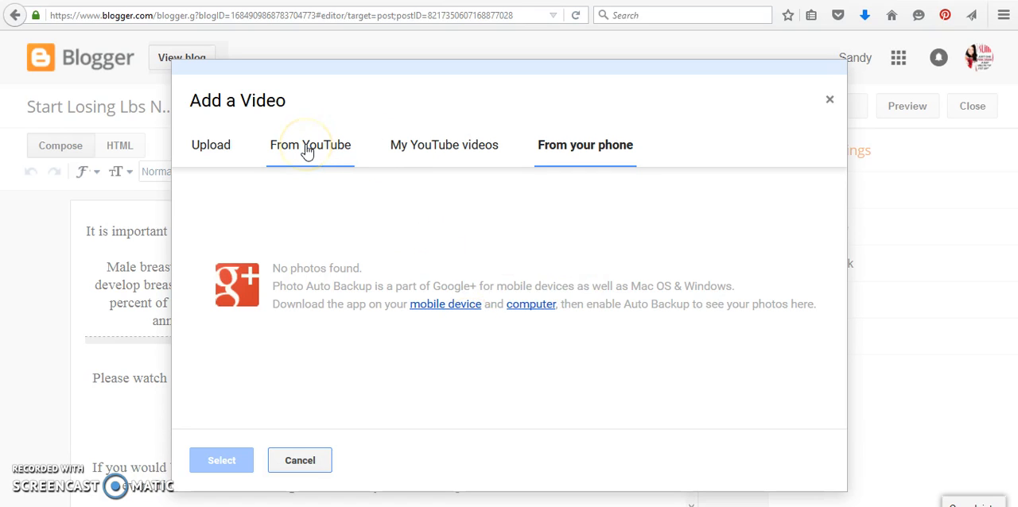
pyautogui.click(310, 145)
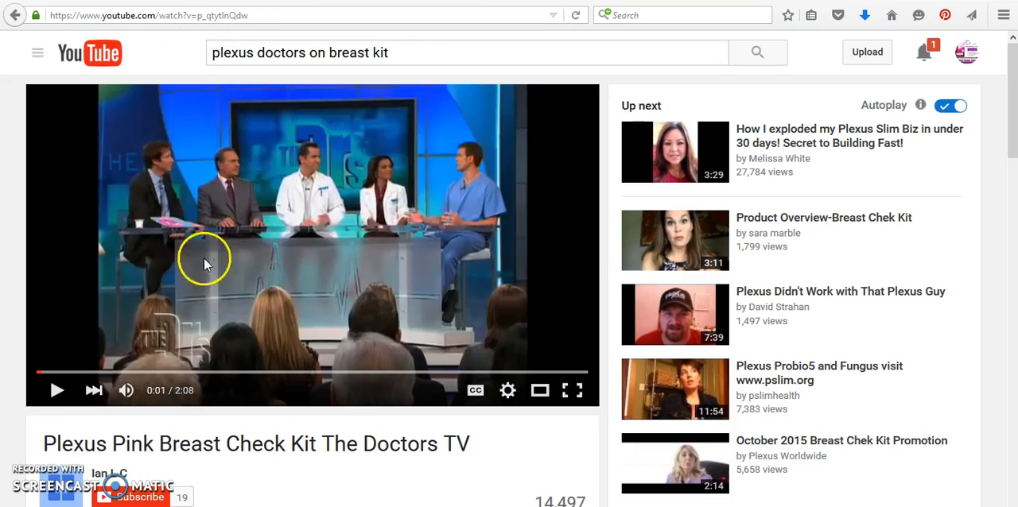
# Copy the youtu.be share link of 'Plexus Pink Breast Check Kit The Doctors TV'.
pyautogui.scroll(-3)
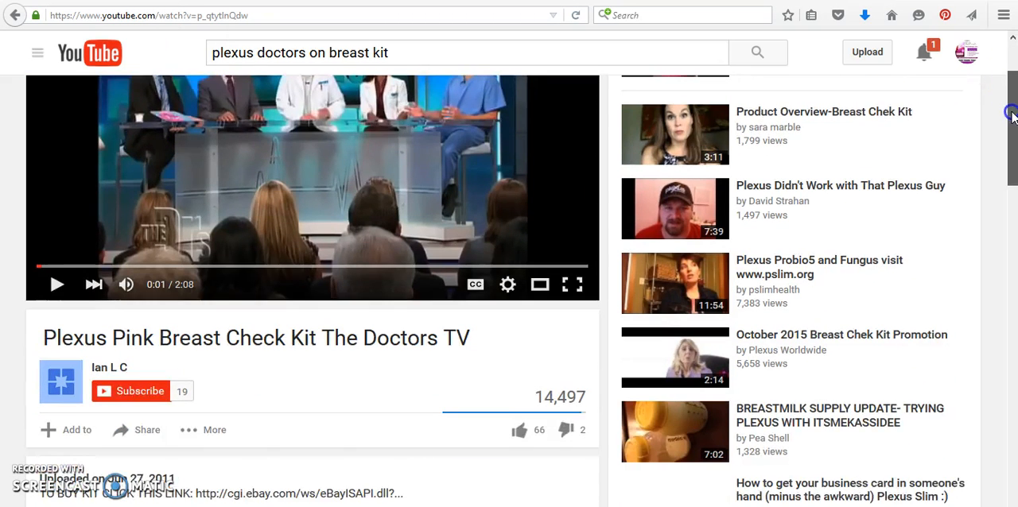
pyautogui.scroll(-3)
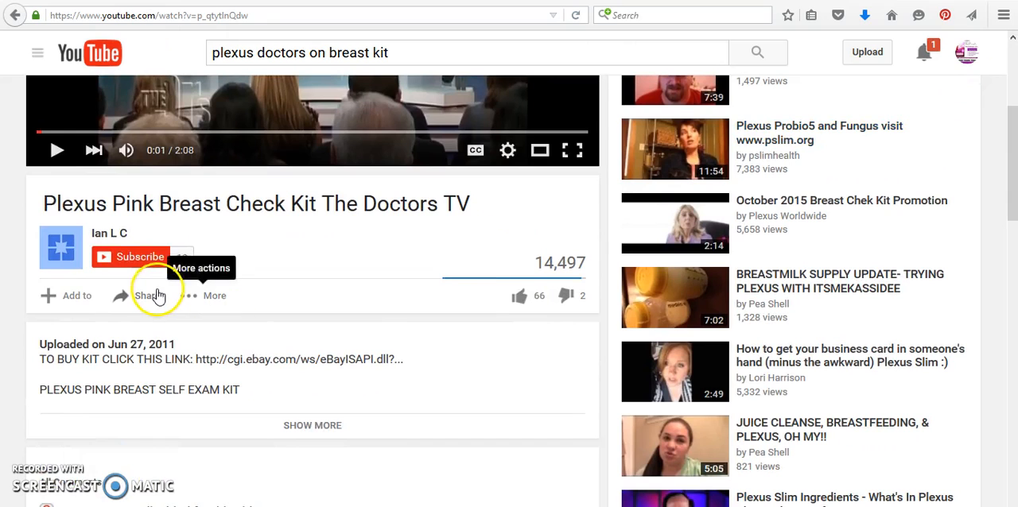
pyautogui.click(146, 295)
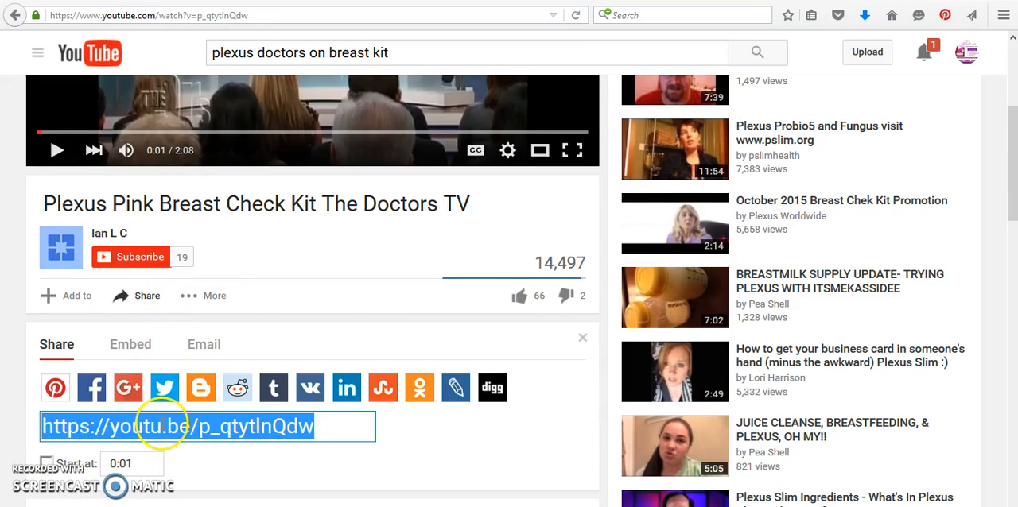
pyautogui.rightClick(175, 427)
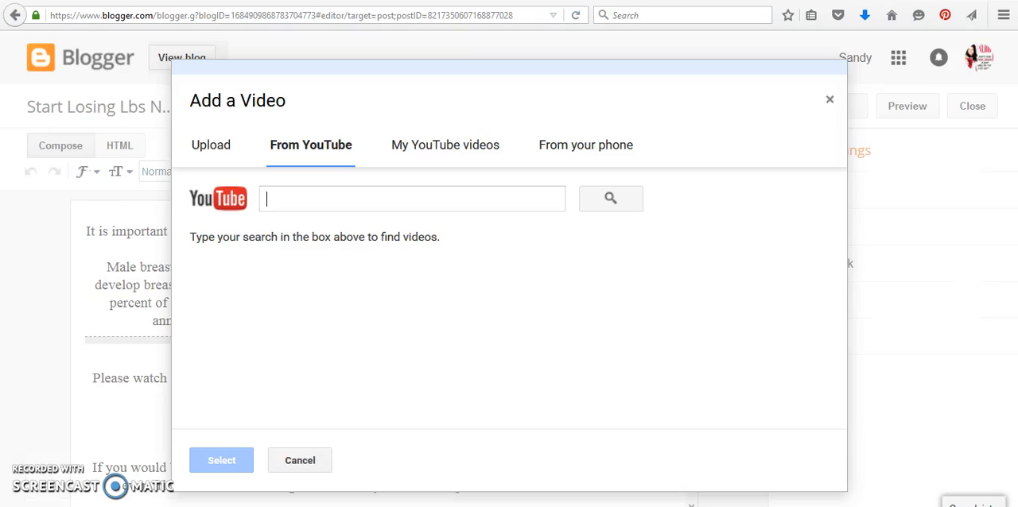
# Search Blogger's From YouTube tab with the pasted link and insert the Doctors TV video.
pyautogui.rightClick(411, 198)
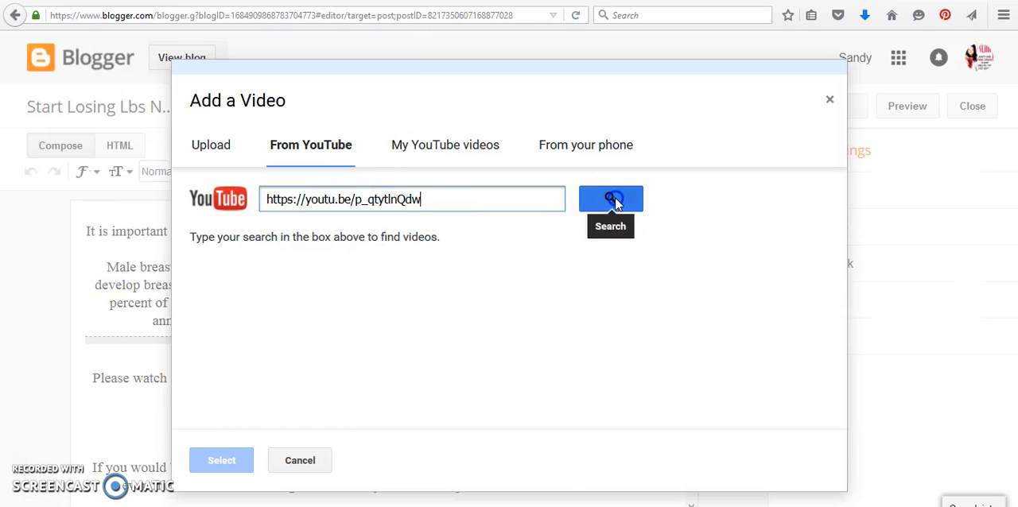
pyautogui.click(610, 198)
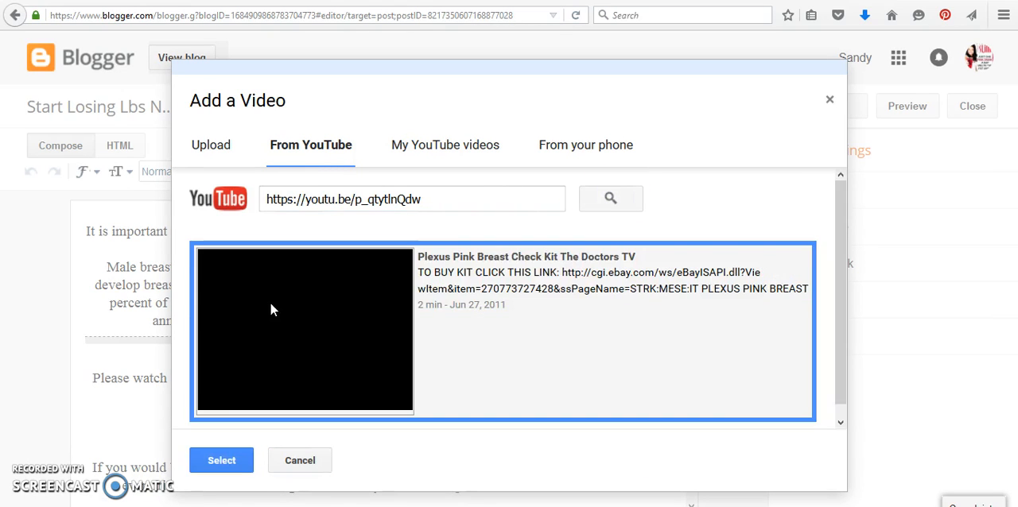
pyautogui.click(221, 460)
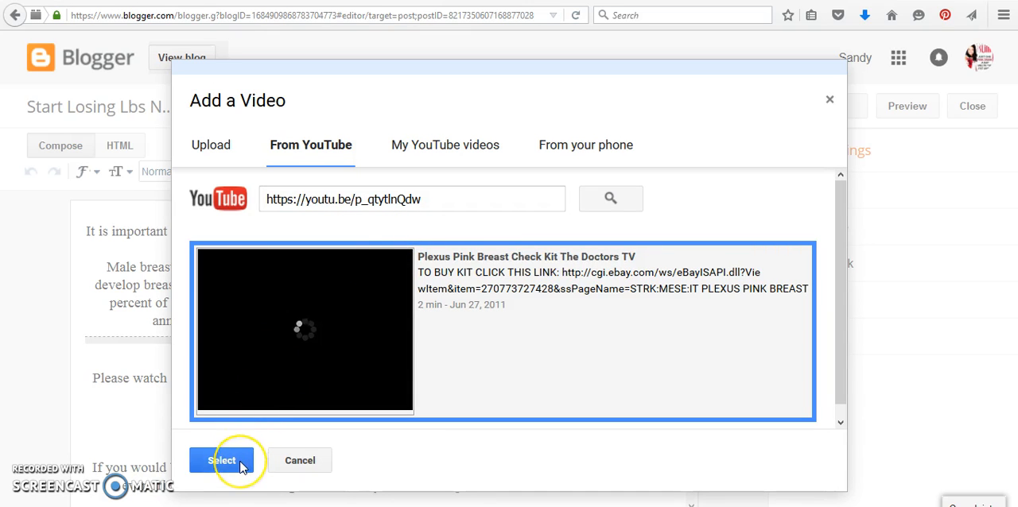
pyautogui.click(222, 460)
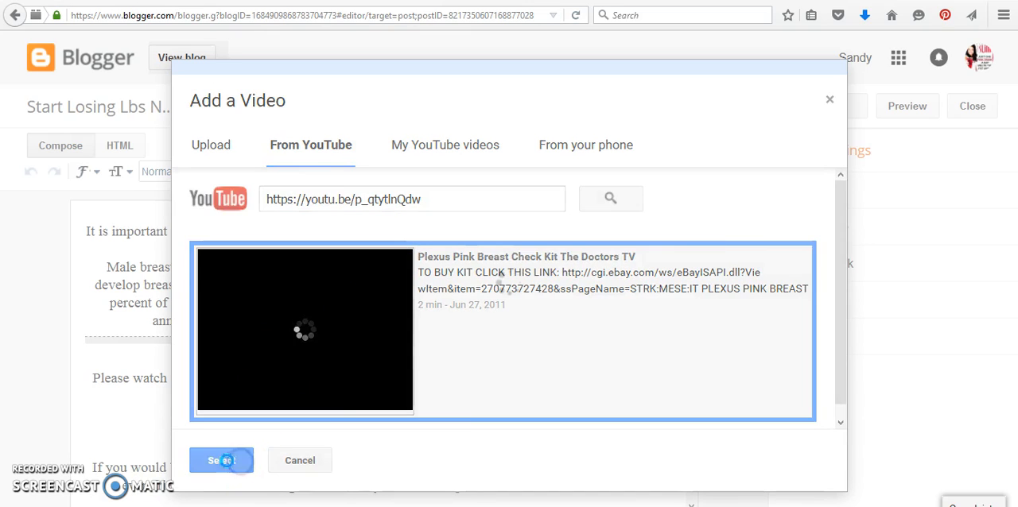
pyautogui.click(222, 460)
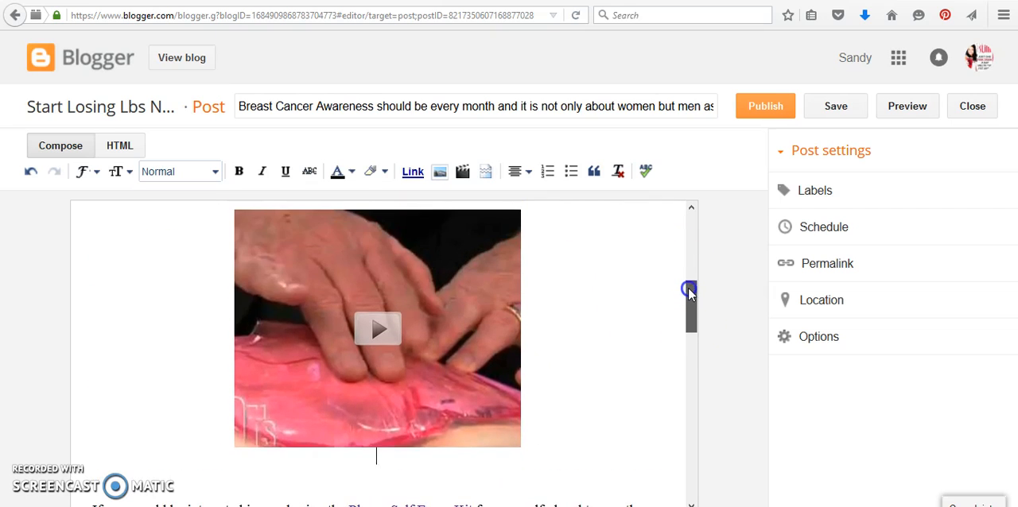
pyautogui.scroll(-3)
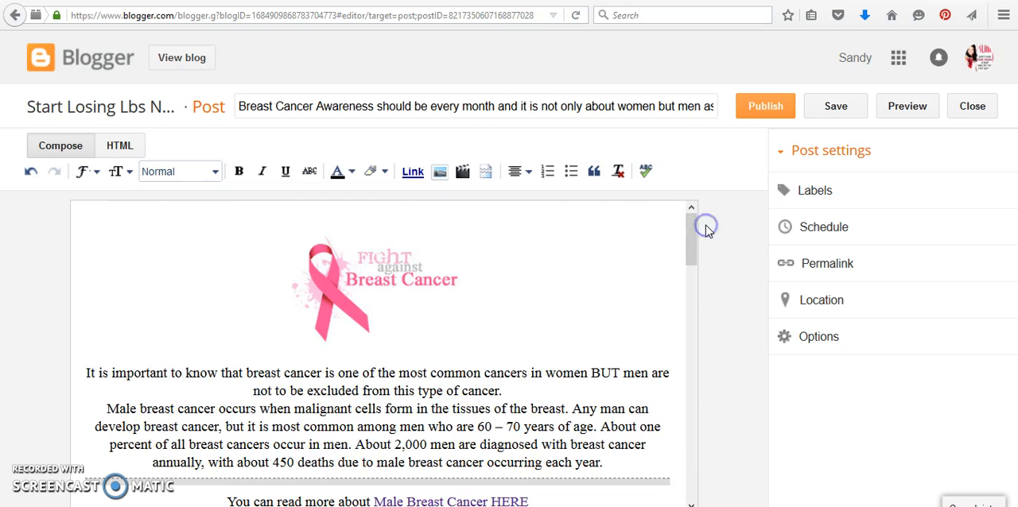
pyautogui.moveTo(624, 145)
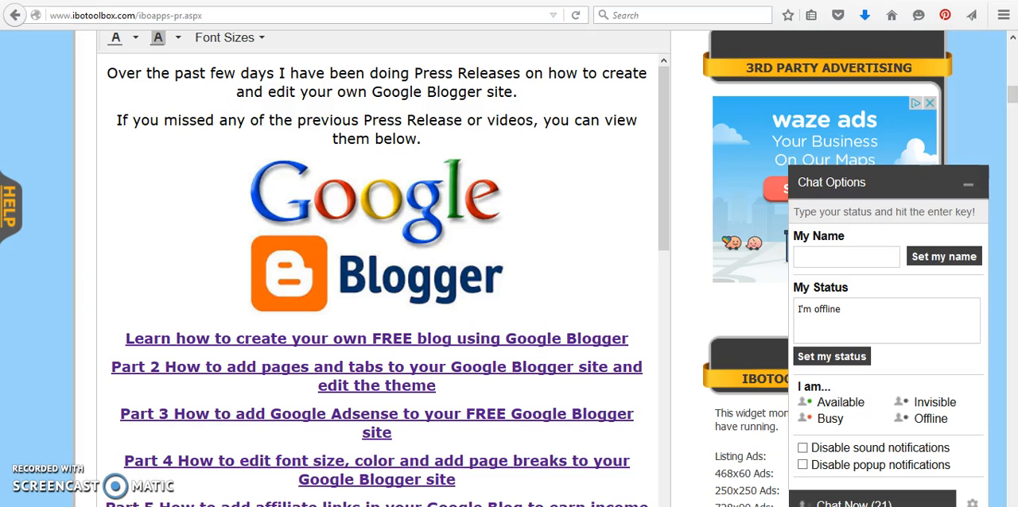
# Scroll the IBOtoolbox draft to the Part 7 text on adding video to Blogger.
pyautogui.scroll(-3)
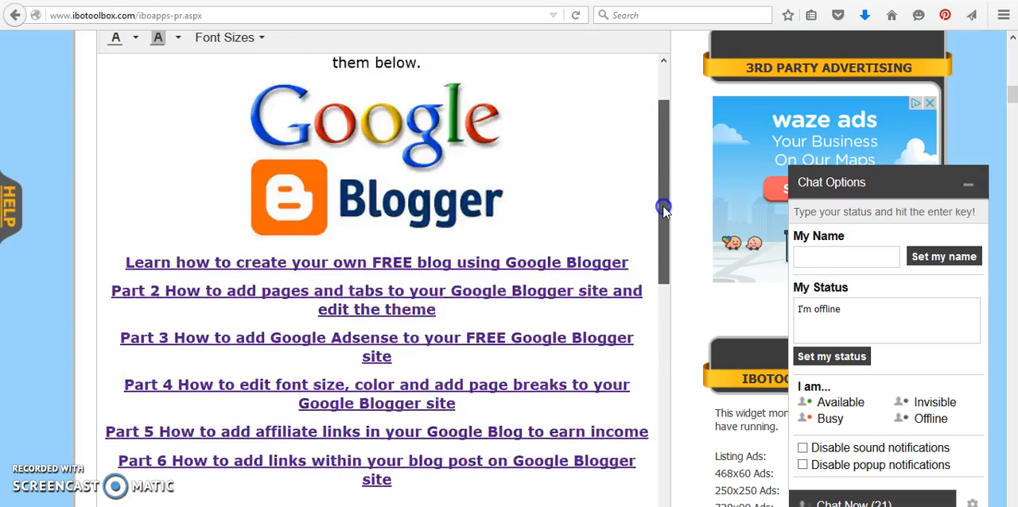
pyautogui.scroll(-3)
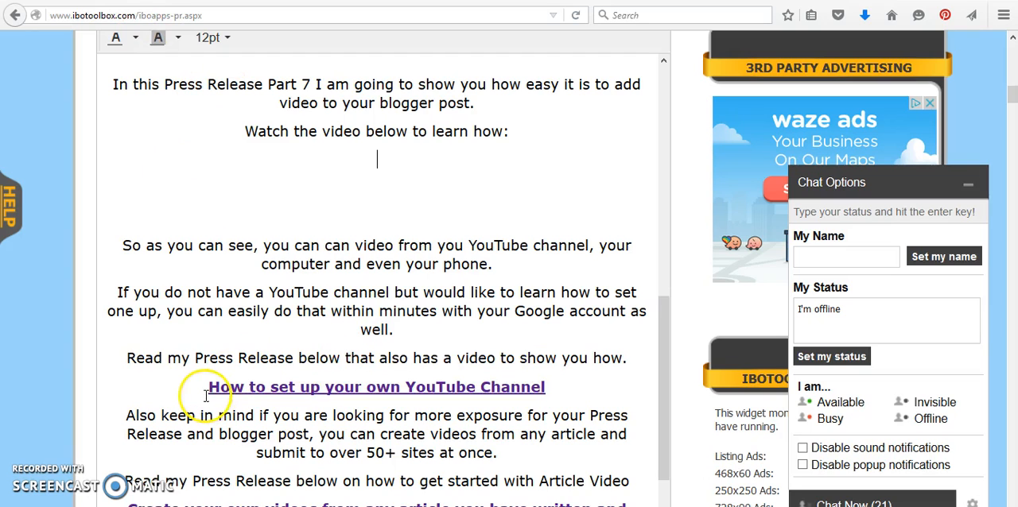
pyautogui.moveTo(404, 380)
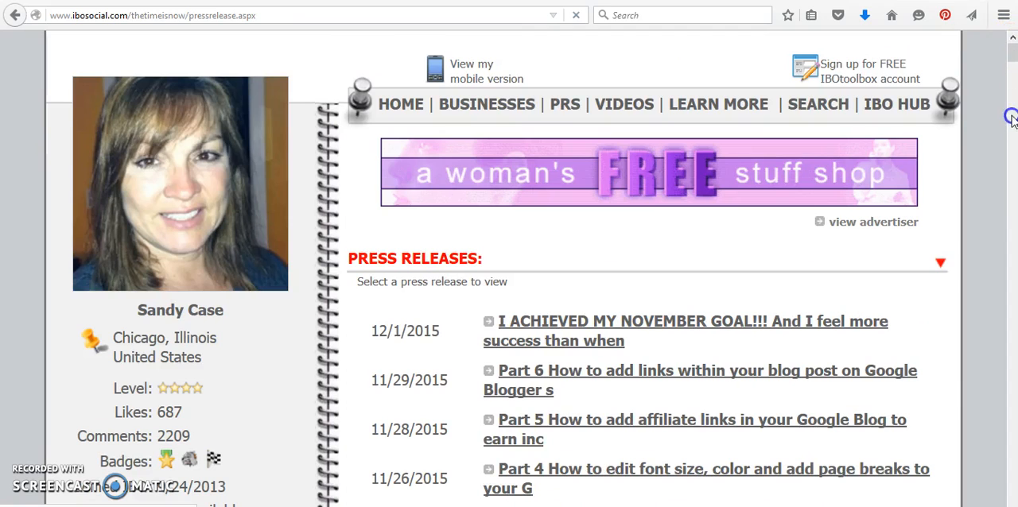
pyautogui.scroll(-3)
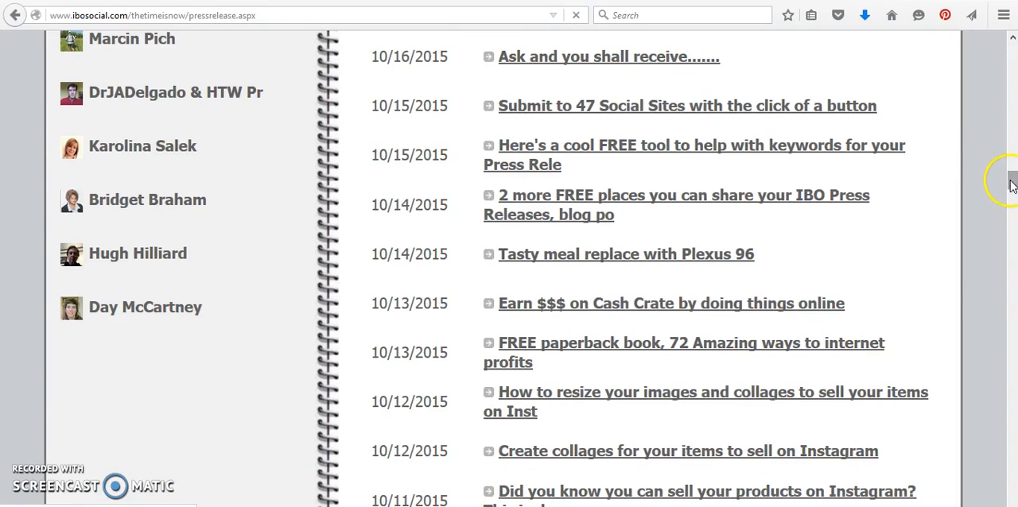
pyautogui.scroll(-3)
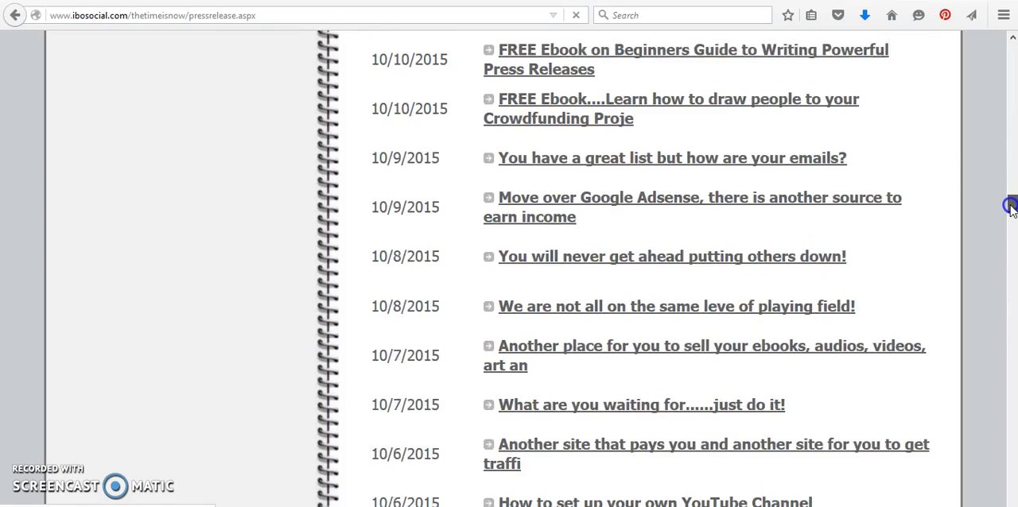
pyautogui.scroll(-3)
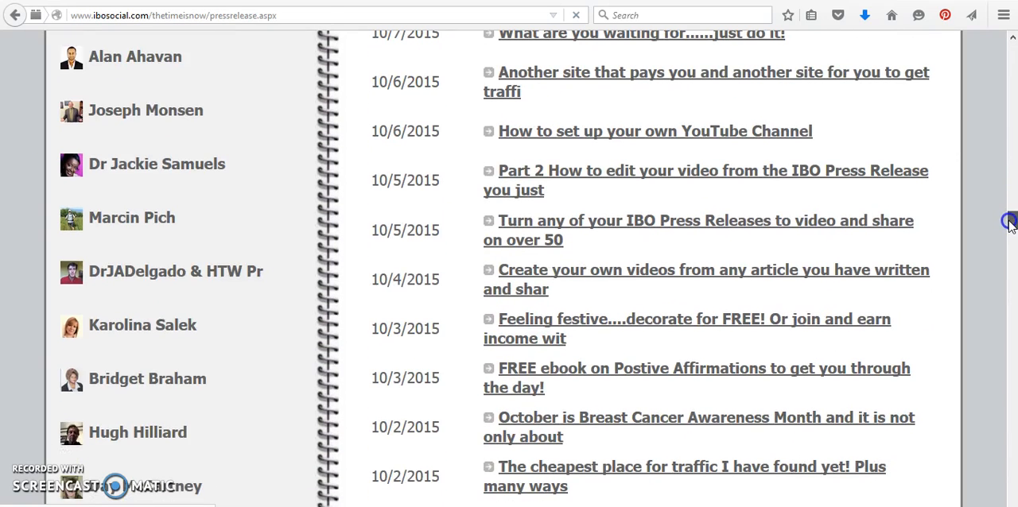
pyautogui.scroll(-3)
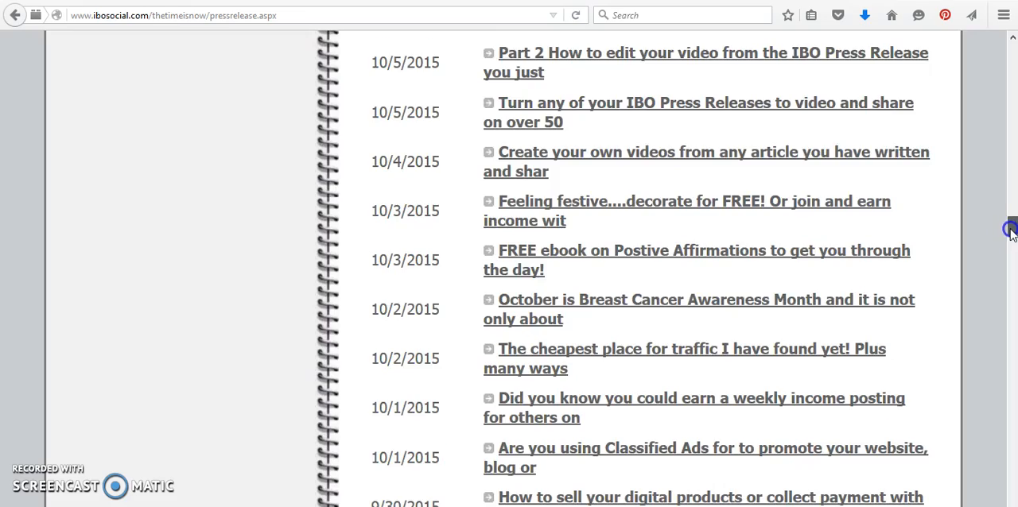
pyautogui.scroll(-3)
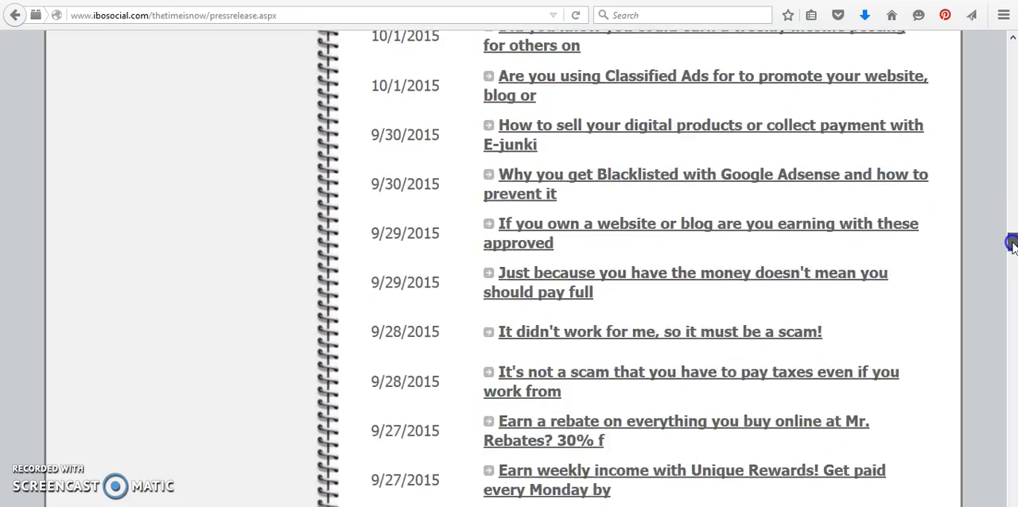
pyautogui.scroll(-3)
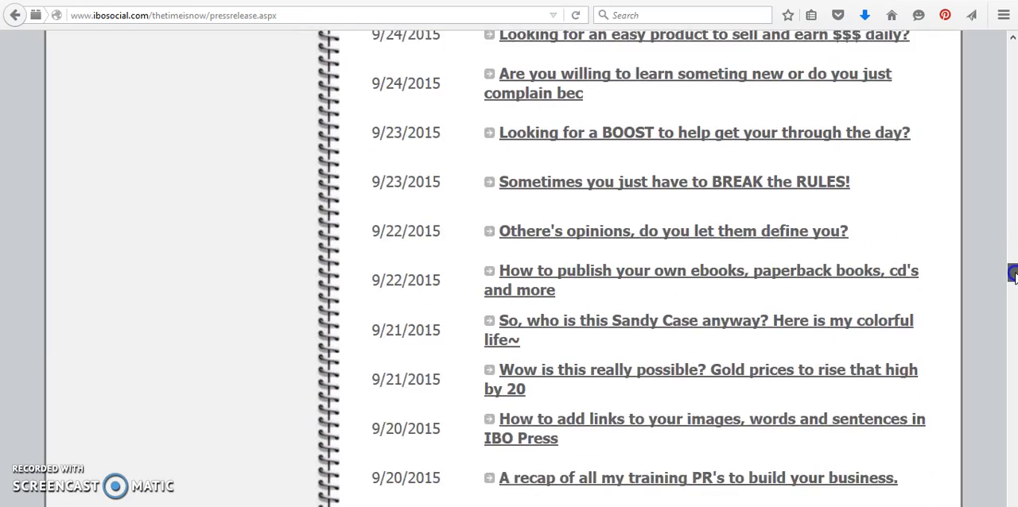
pyautogui.scroll(-3)
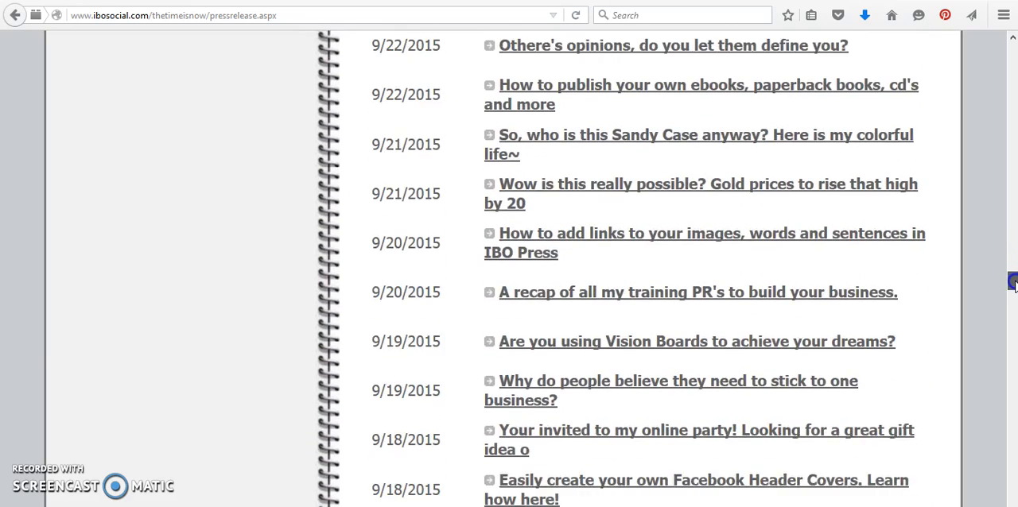
pyautogui.scroll(-3)
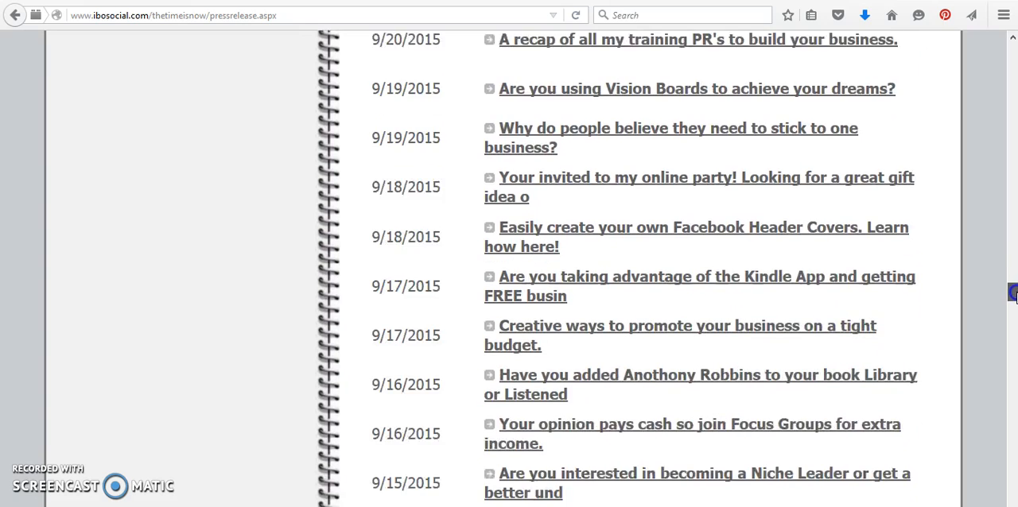
pyautogui.scroll(-3)
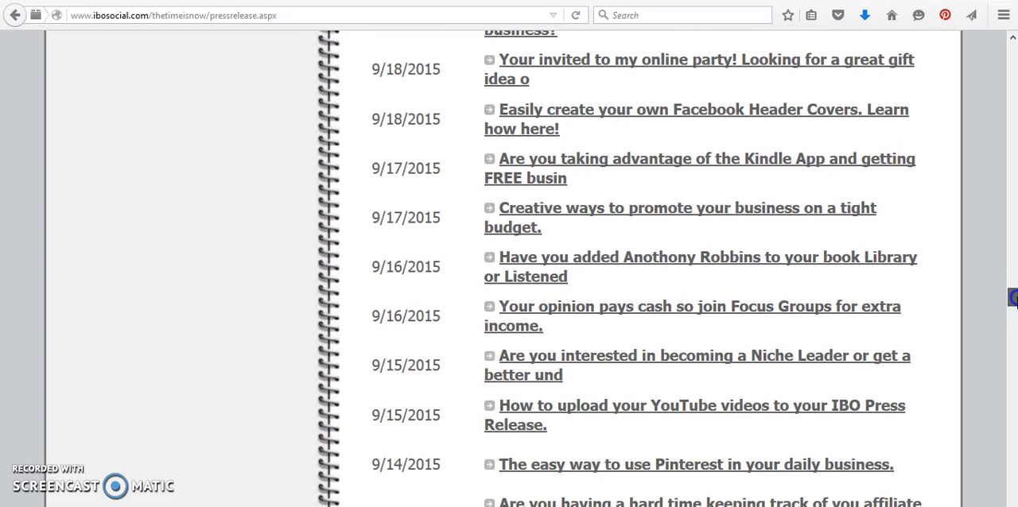
pyautogui.scroll(-3)
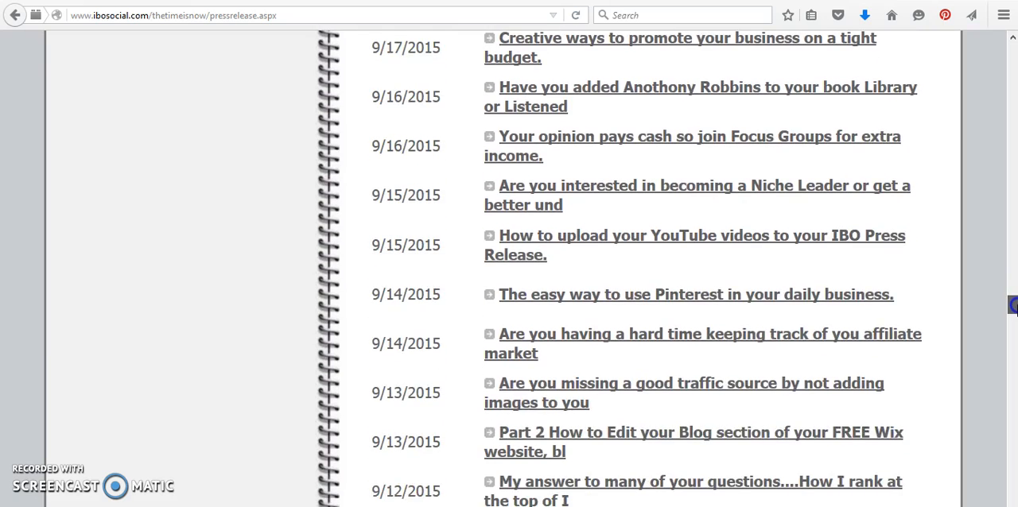
pyautogui.scroll(-3)
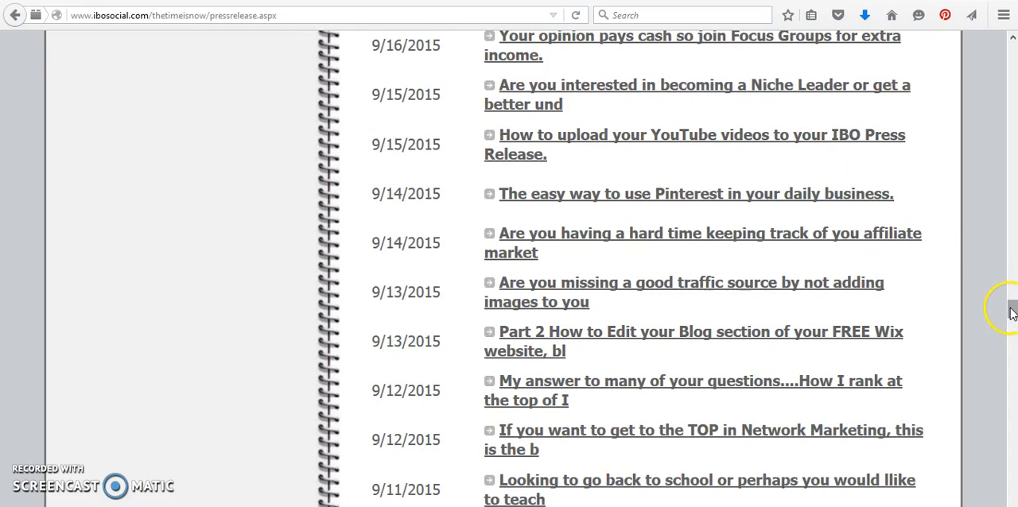
pyautogui.scroll(-3)
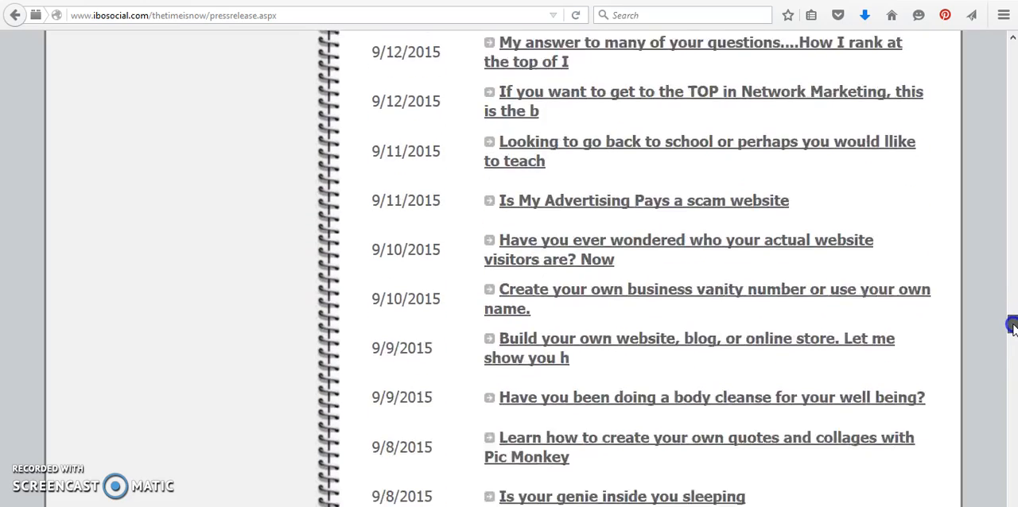
pyautogui.scroll(-3)
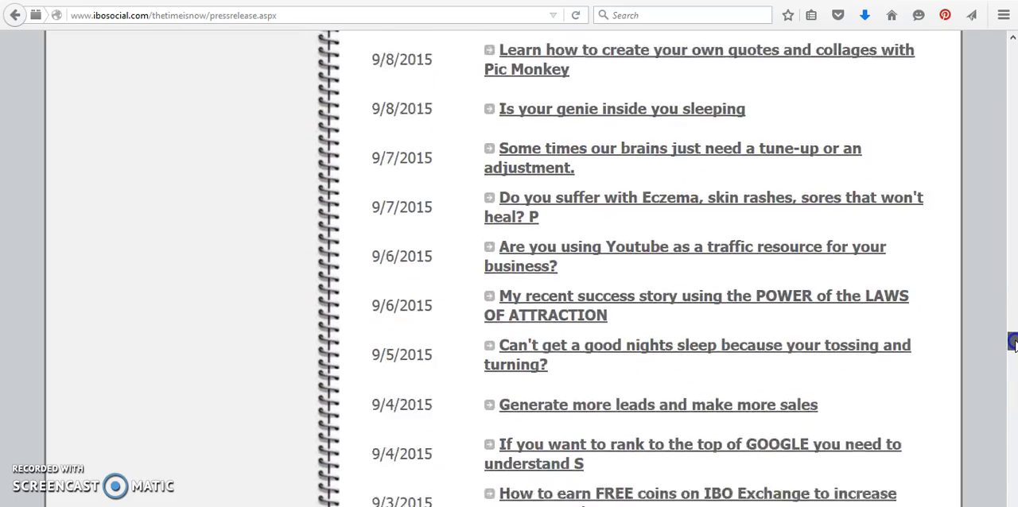
pyautogui.scroll(-3)
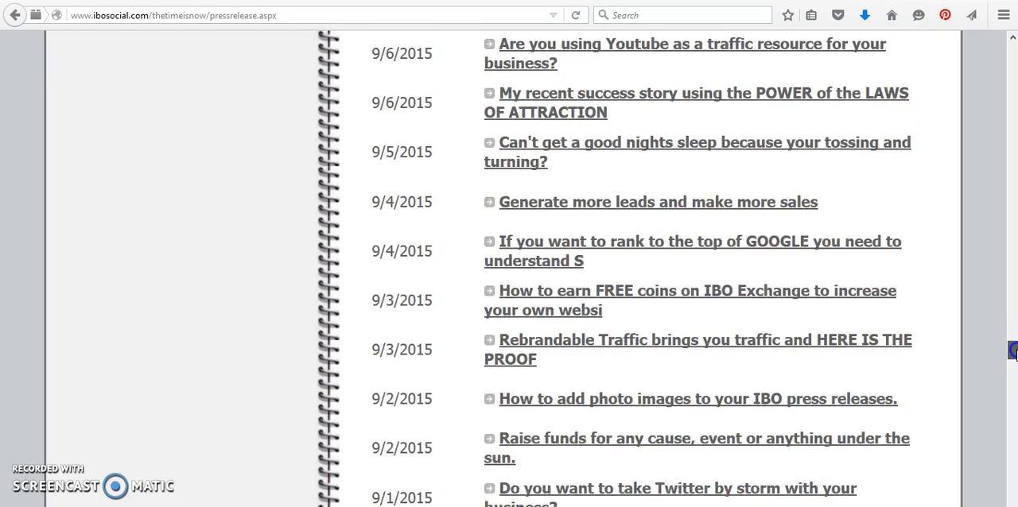
pyautogui.scroll(-3)
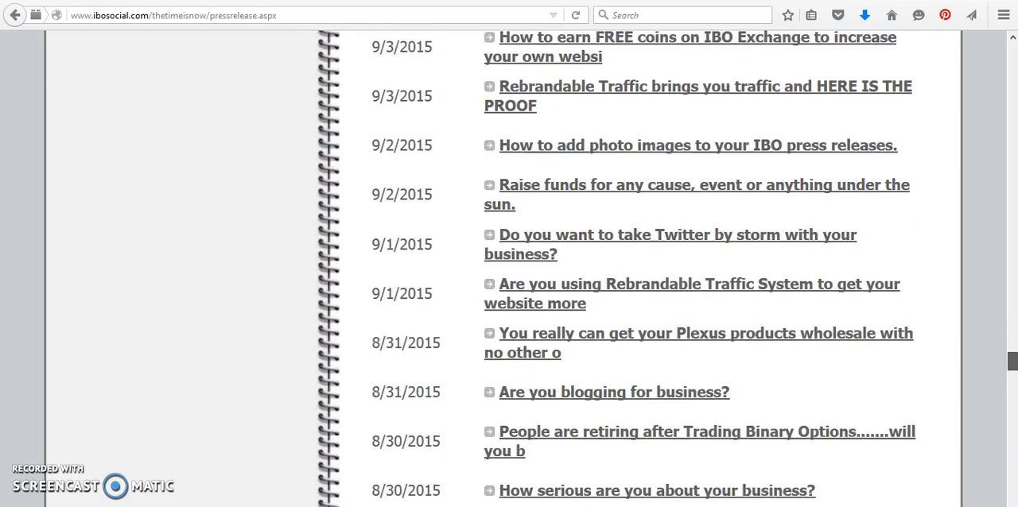
pyautogui.scroll(-3)
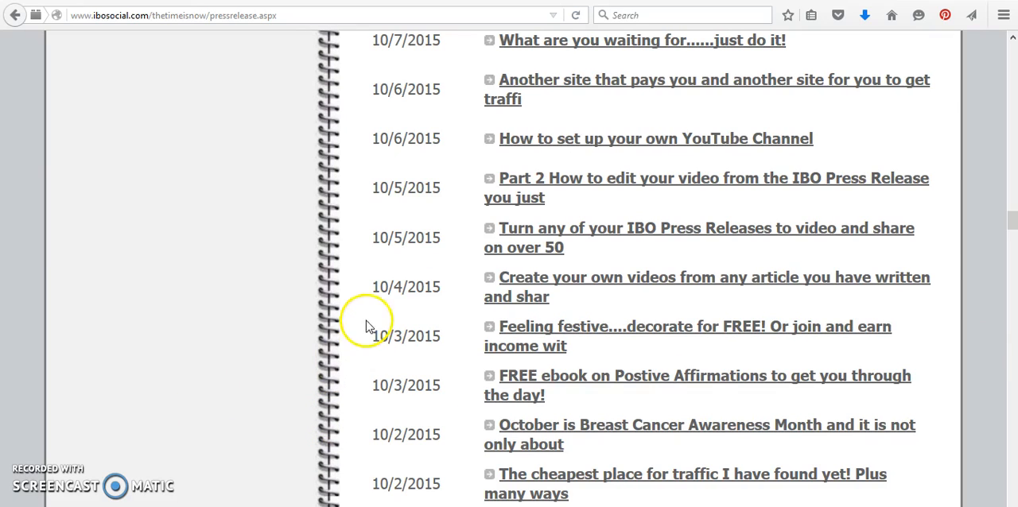
pyautogui.moveTo(539, 155)
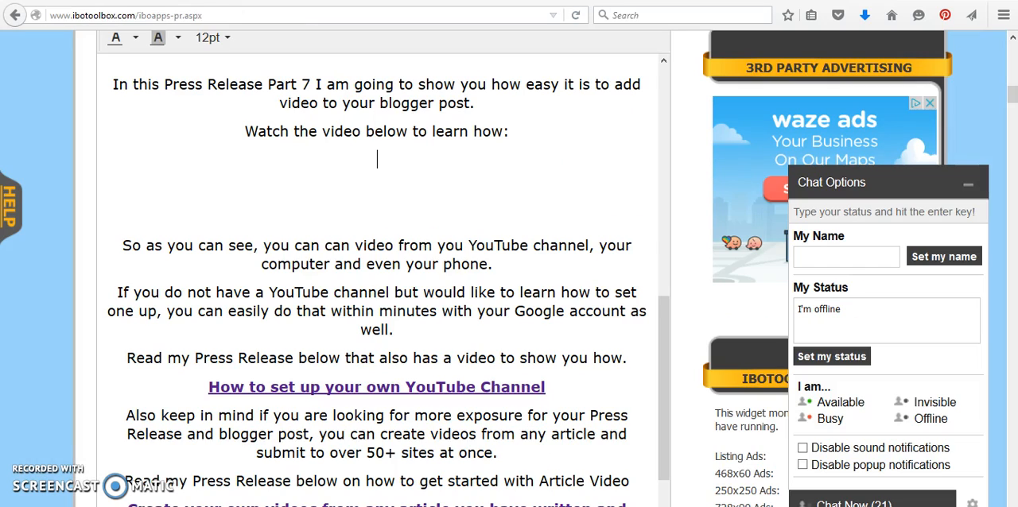
# Scroll the IBOtoolbox Part 7 press release to its Google Blogger image and earlier-part links.
pyautogui.scroll(-3)
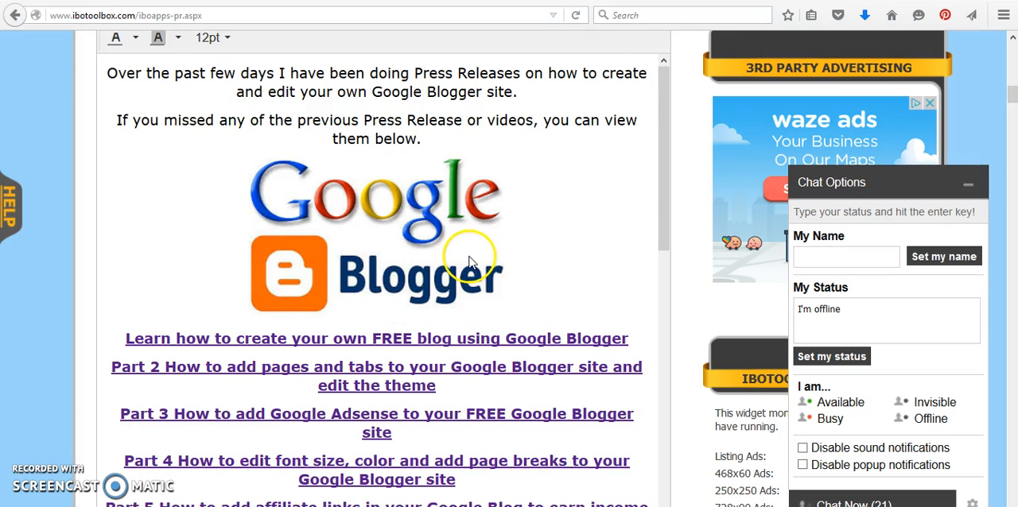
pyautogui.moveTo(134, 68)
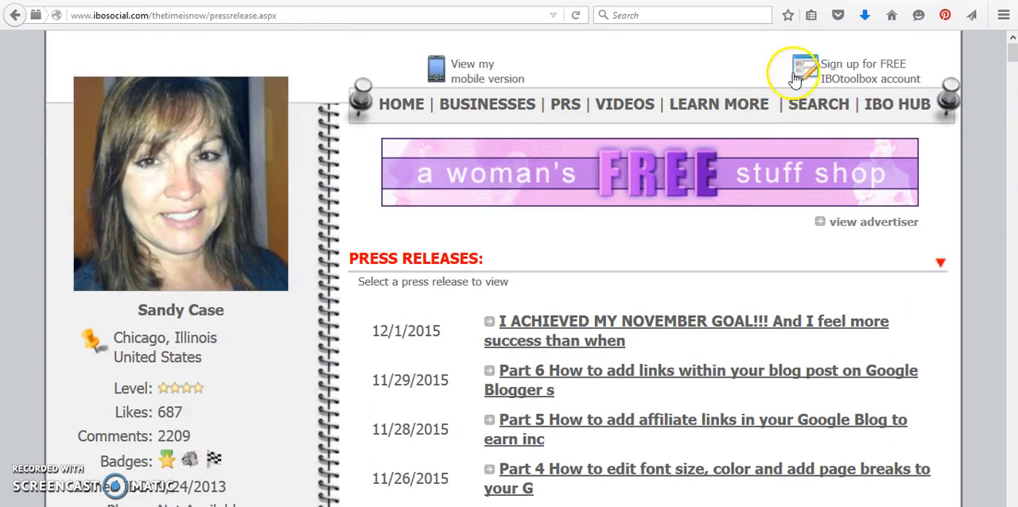
pyautogui.moveTo(622, 59)
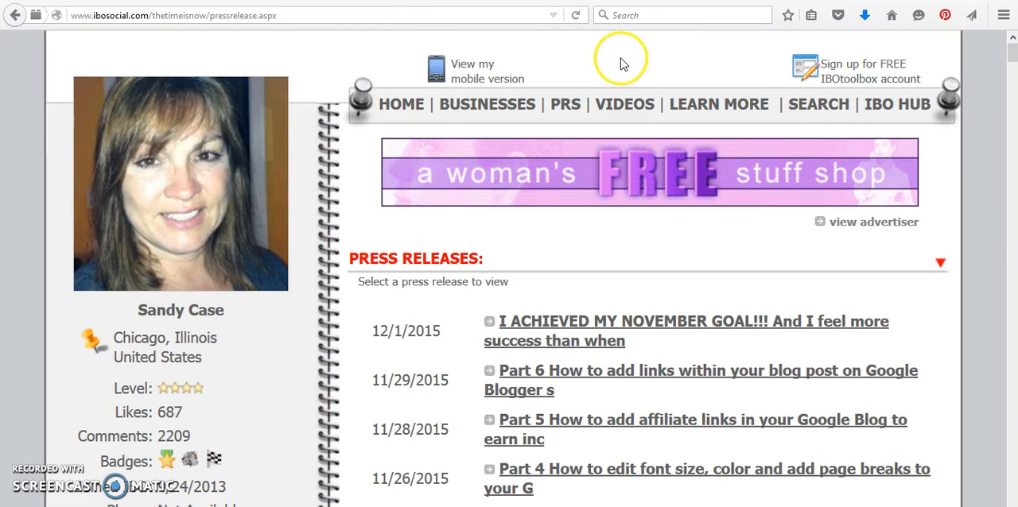
pyautogui.moveTo(13, 450)
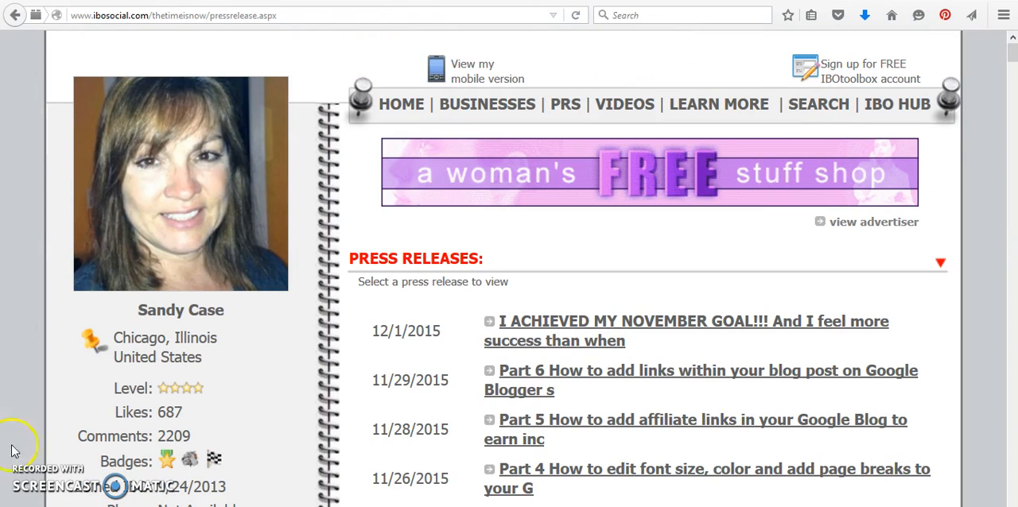